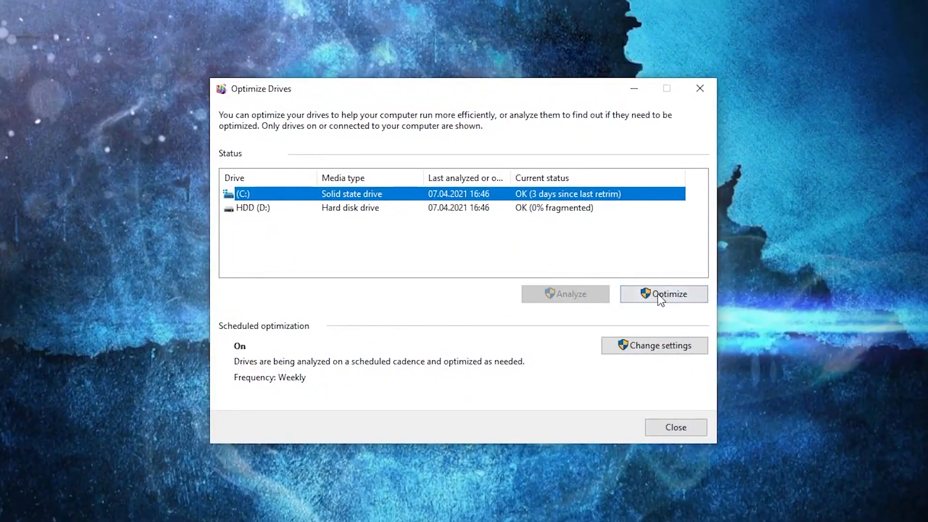
Optimize the C: solid state drive, then the D: hard disk
click(664, 294)
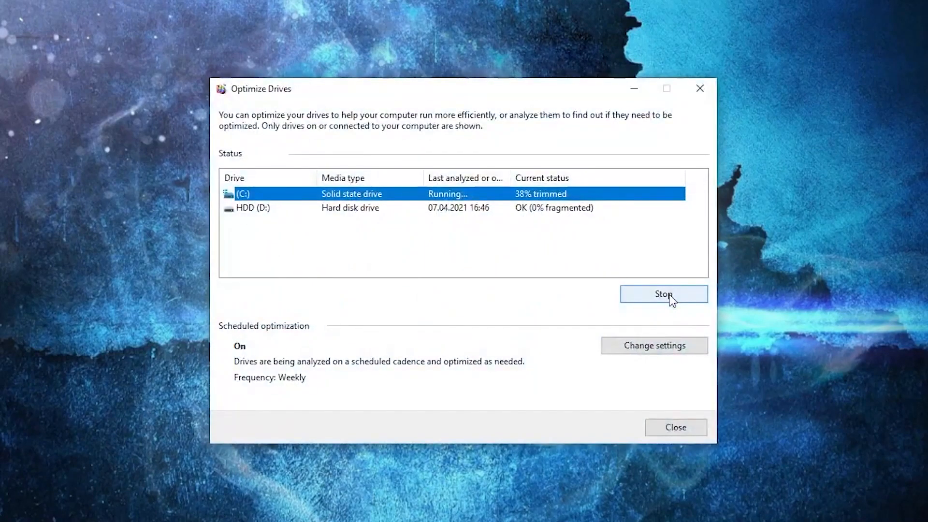
click(663, 294)
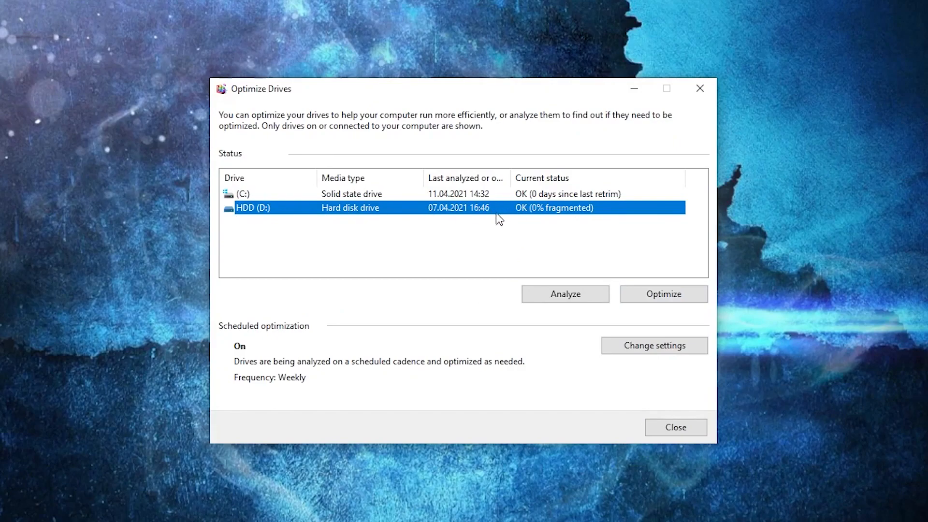
mouse_move(564, 294)
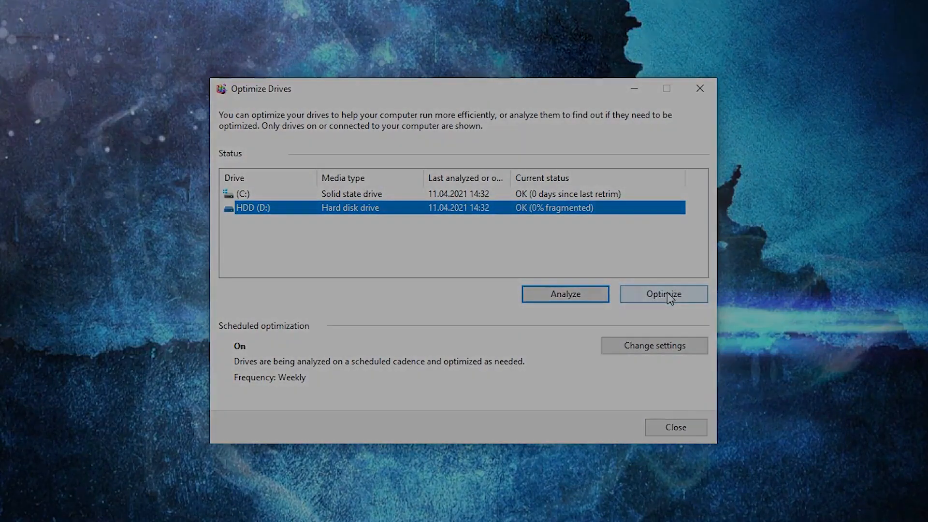
Search 'grap' and bring up Graphics settings with GPU scheduling on
text(grap)
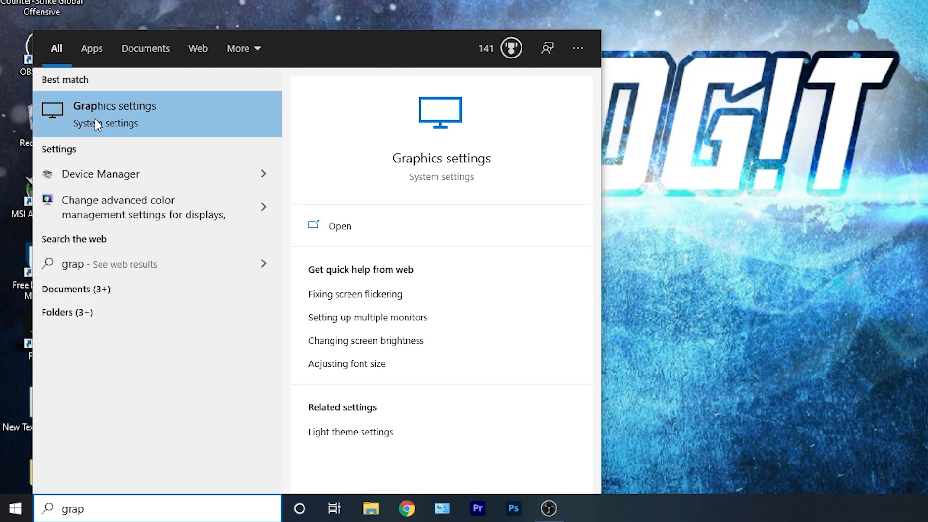
click(340, 226)
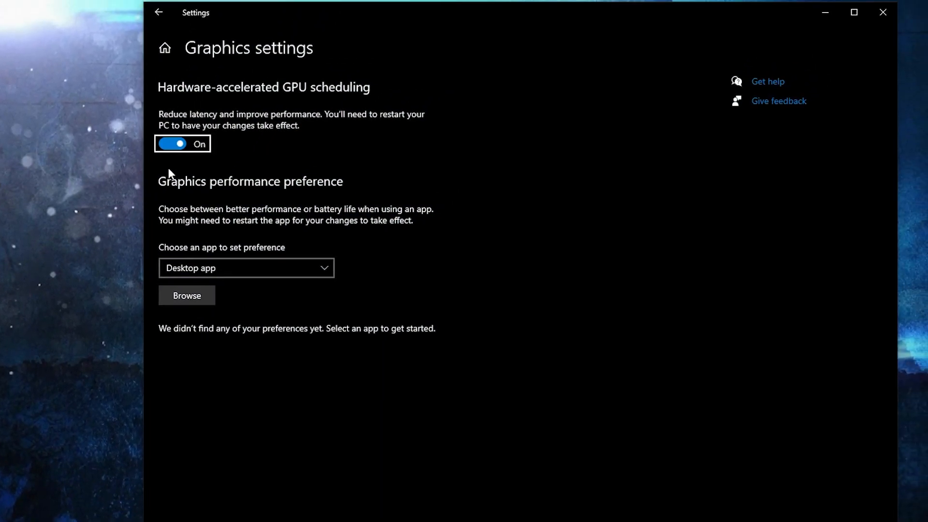
mouse_move(183, 237)
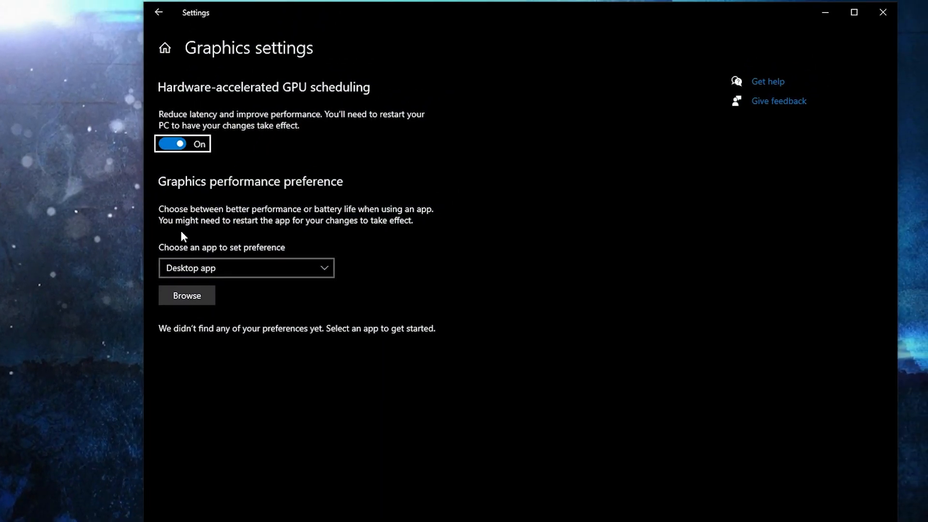
Browse C:\Riot Games\VALORANT\live\ShooterGame\Binaries\Win64 to reach VALORANT-Win64-Shipping
click(187, 298)
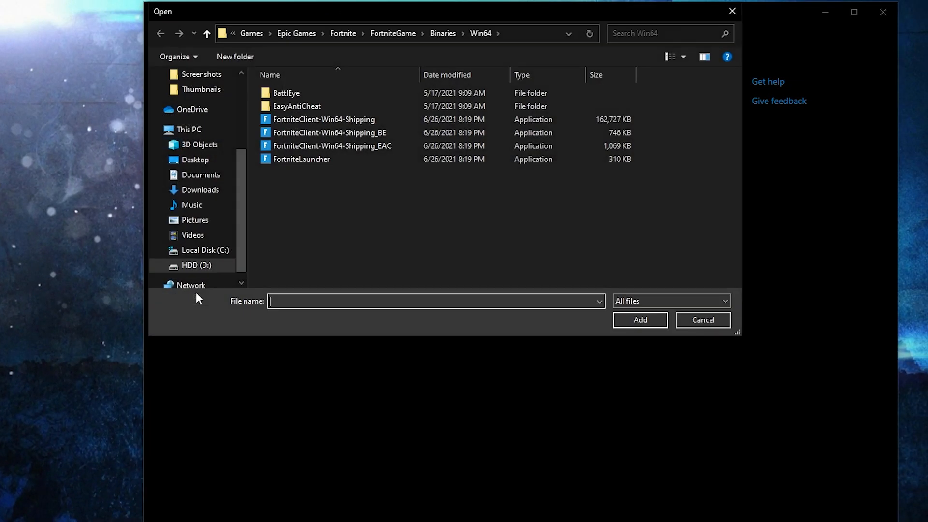
click(203, 250)
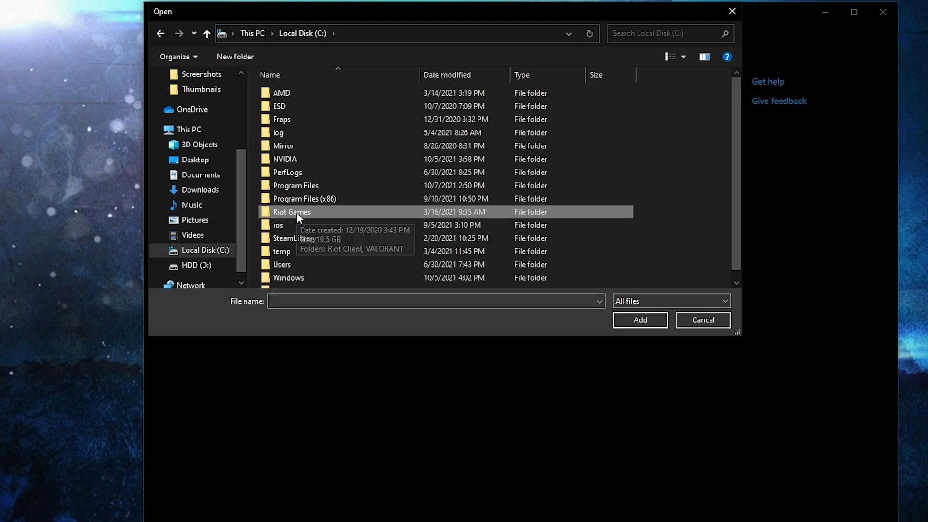
double_click(291, 211)
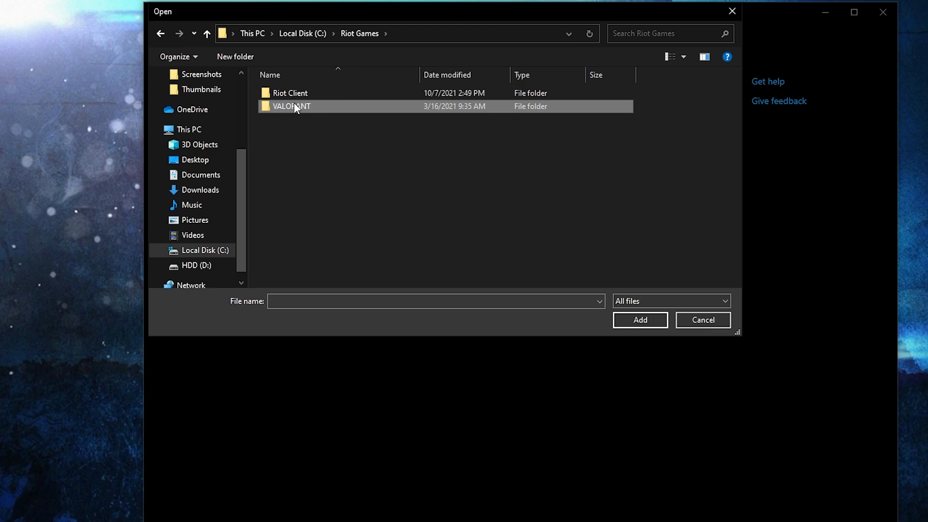
double_click(291, 106)
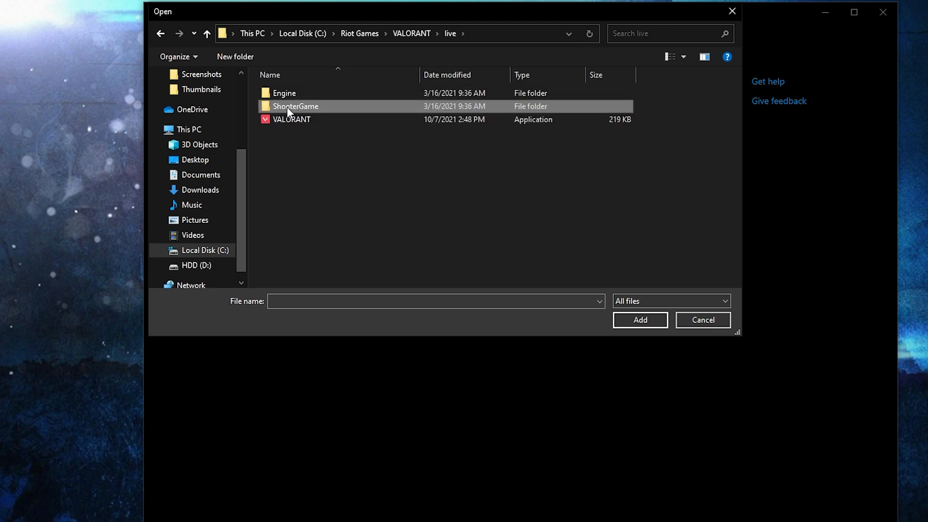
double_click(296, 106)
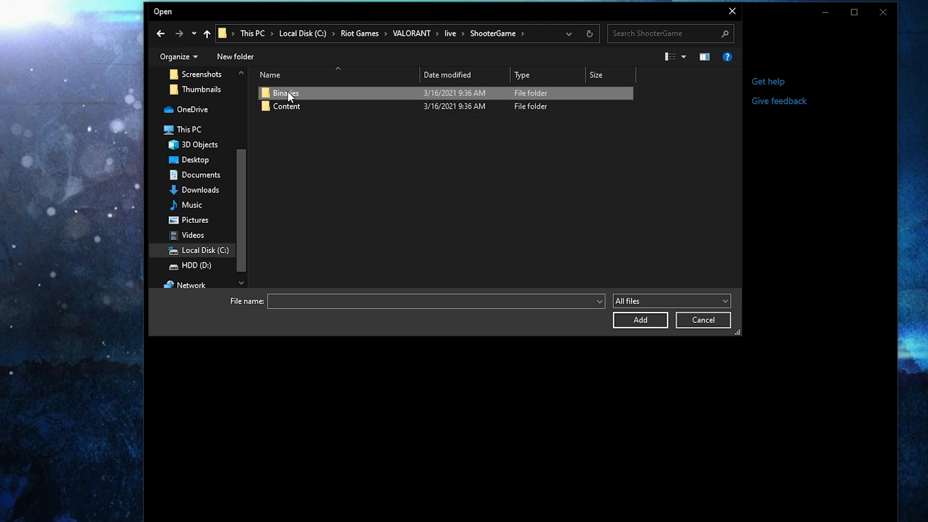
double_click(285, 93)
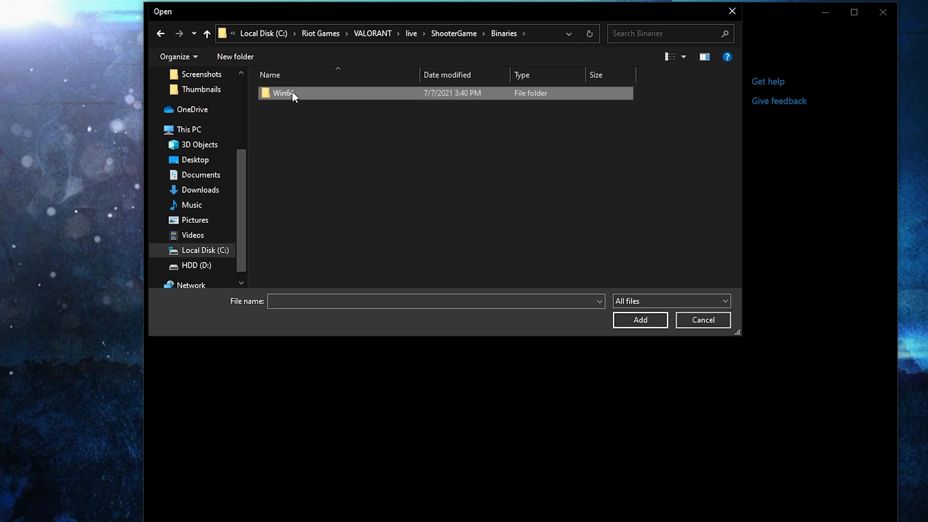
double_click(284, 93)
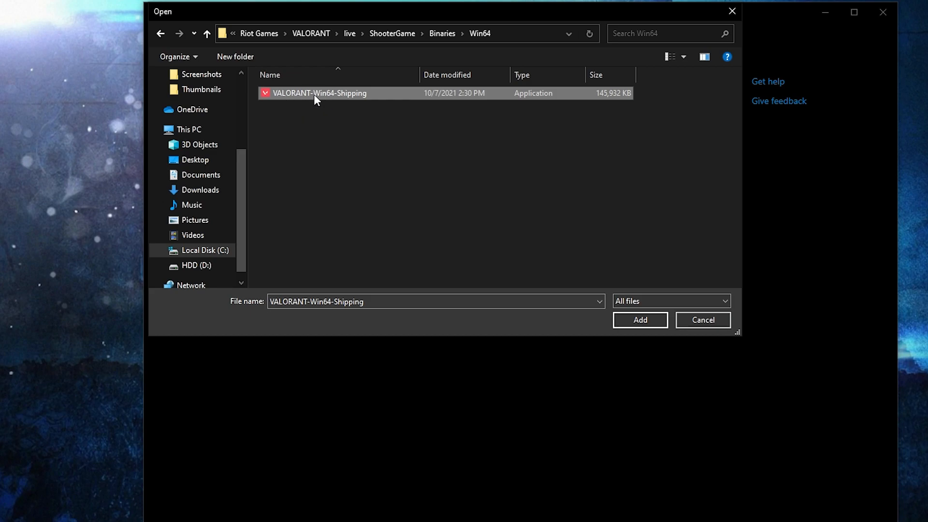
In VALORANT-Win64-Shipping's Compatibility properties, disable fullscreen optimizations
right_click(319, 93)
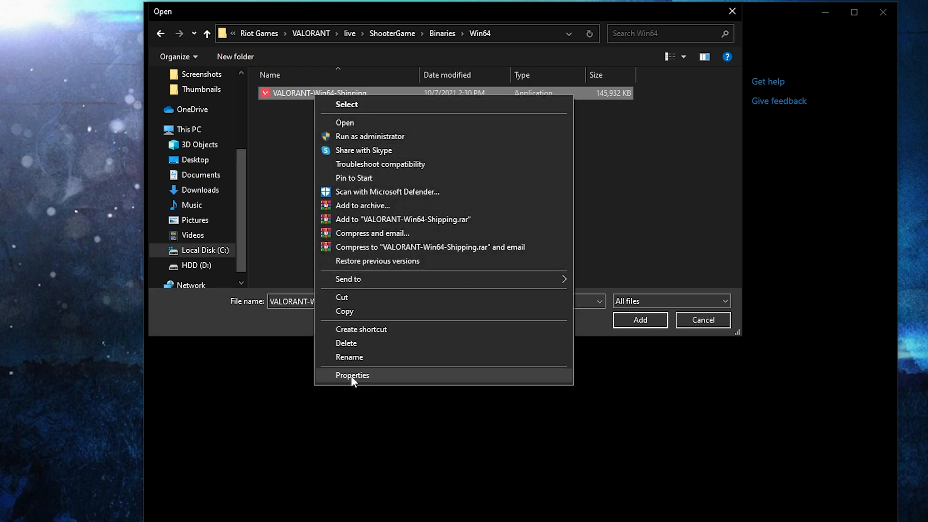
click(351, 375)
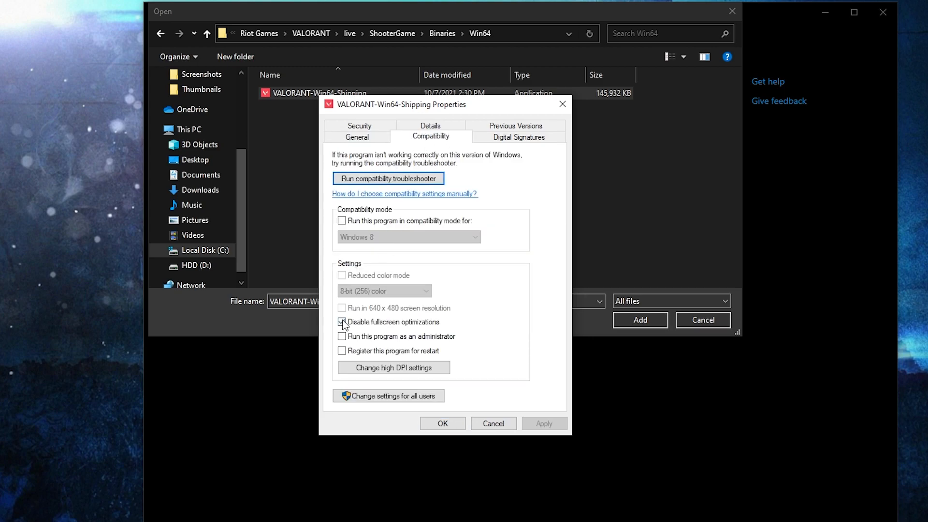
click(341, 321)
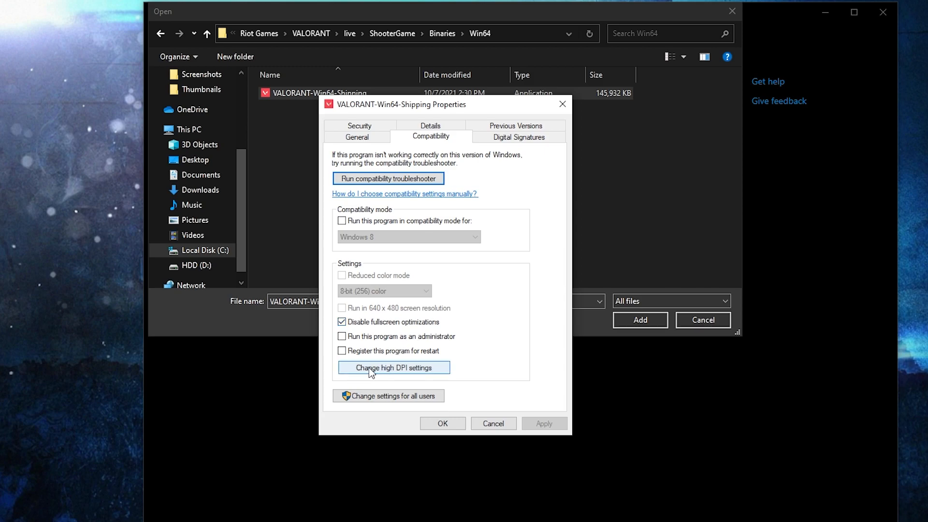
mouse_move(403, 370)
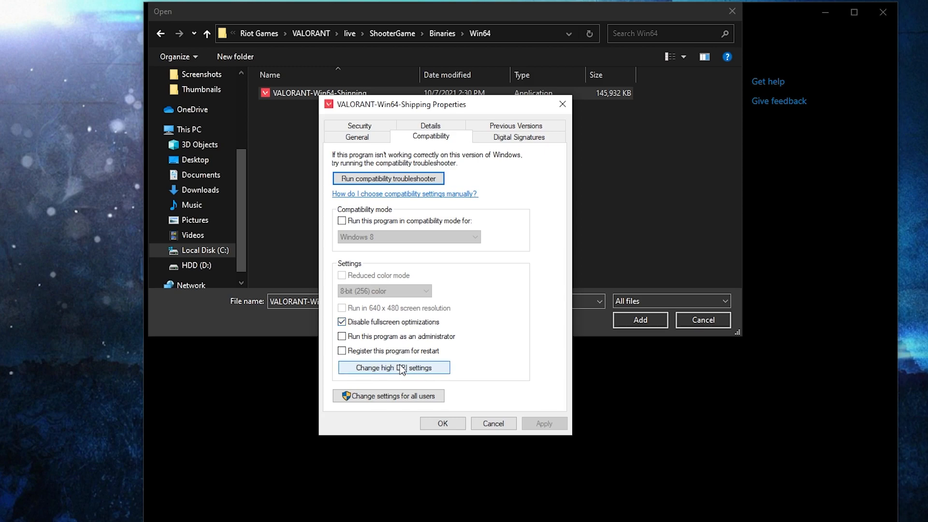
Override high DPI scaling with Application behaviour and save the properties
click(393, 367)
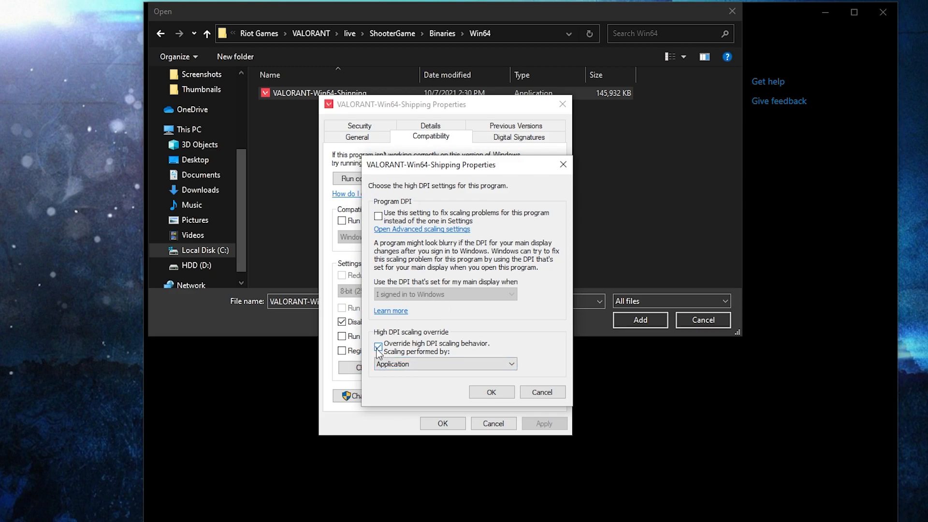
click(491, 392)
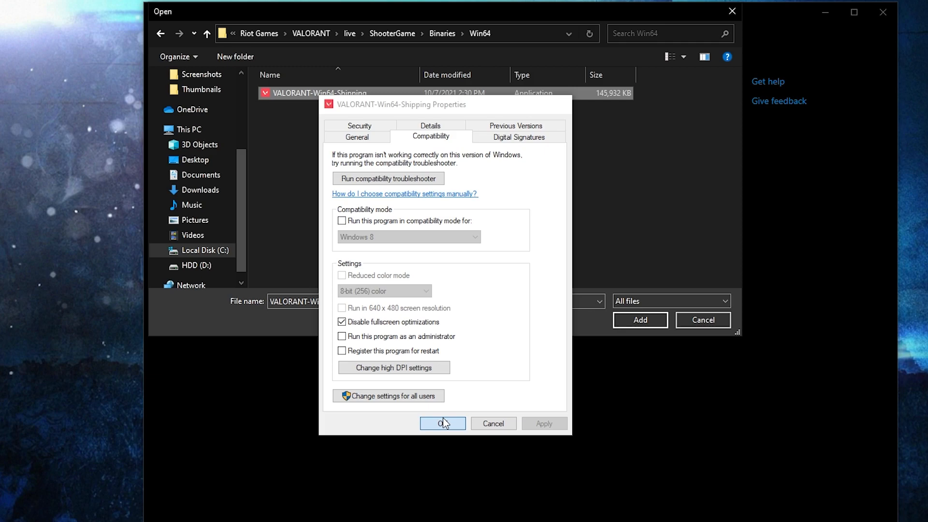
click(442, 423)
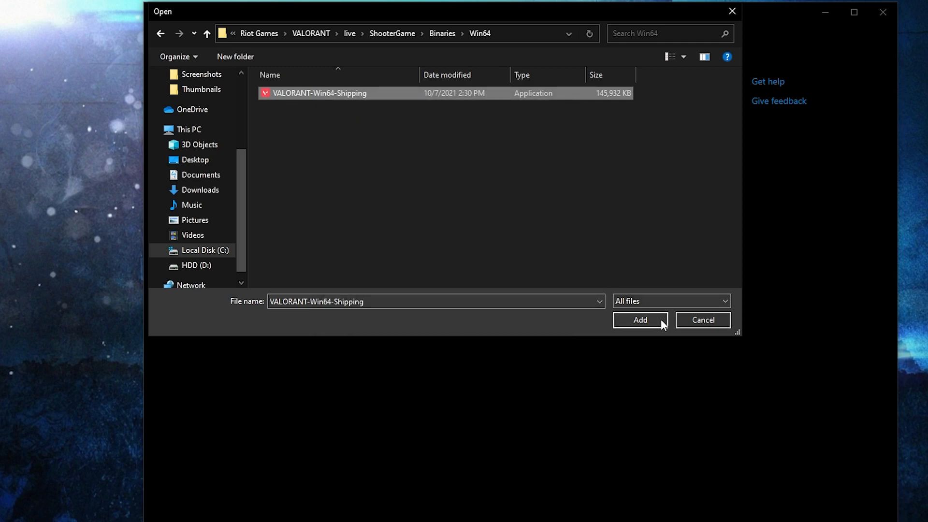
Add VALORANT to graphics preferences and save it as High performance
click(639, 320)
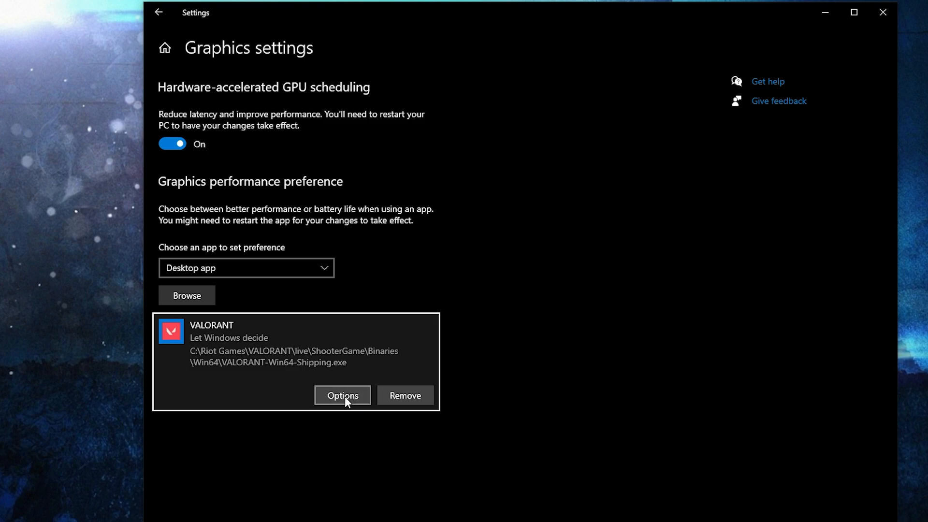
click(342, 395)
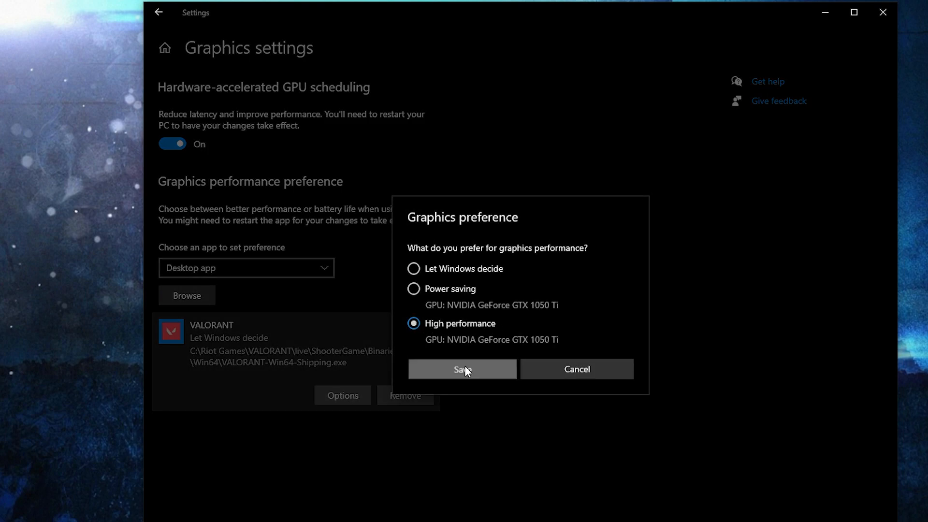
click(462, 369)
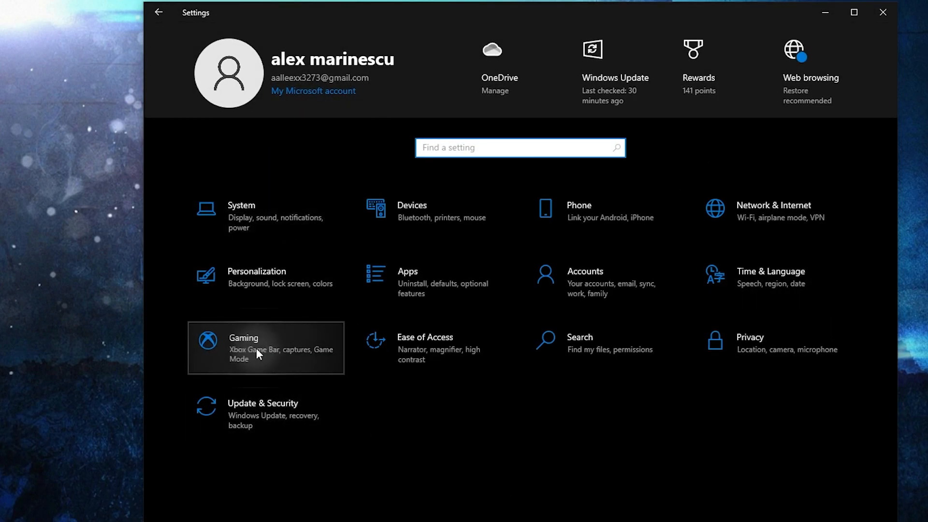
In Gaming settings, leave Xbox Game Bar off and confirm Game Mode is on
click(265, 348)
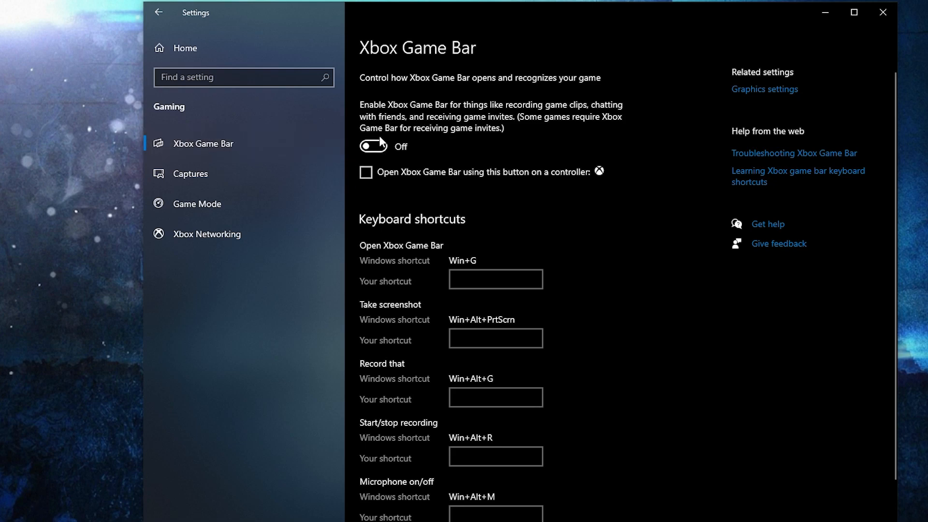
click(196, 204)
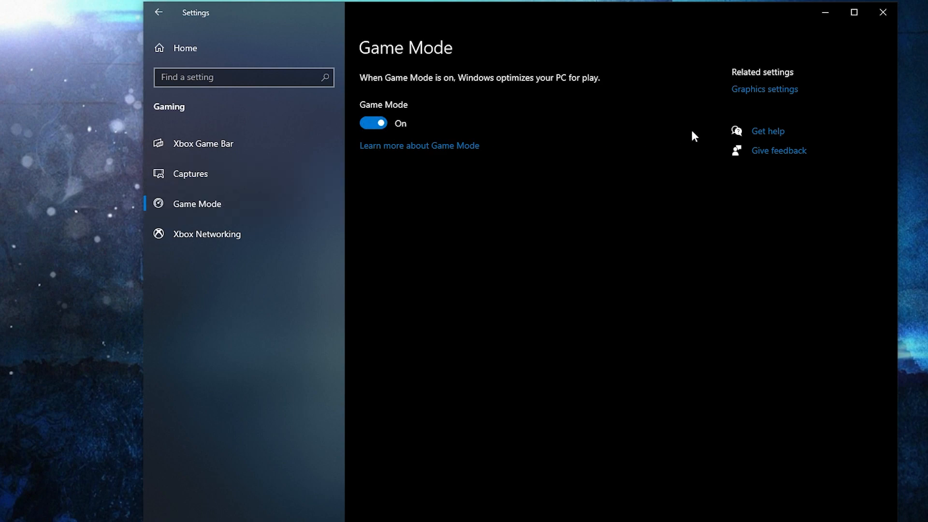
click(764, 89)
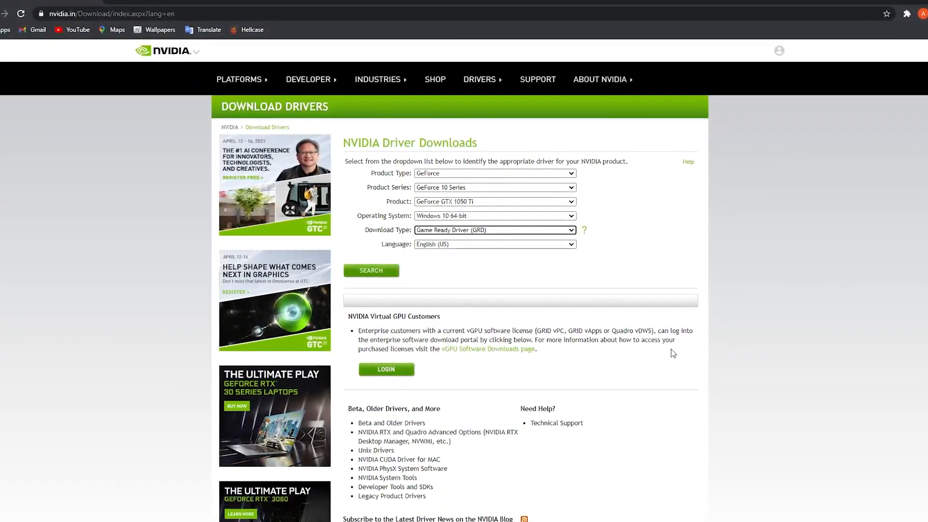
Search drivers for GeForce GTX 1050 Ti, Windows 10 64-bit, Game Ready, English (US)
click(494, 173)
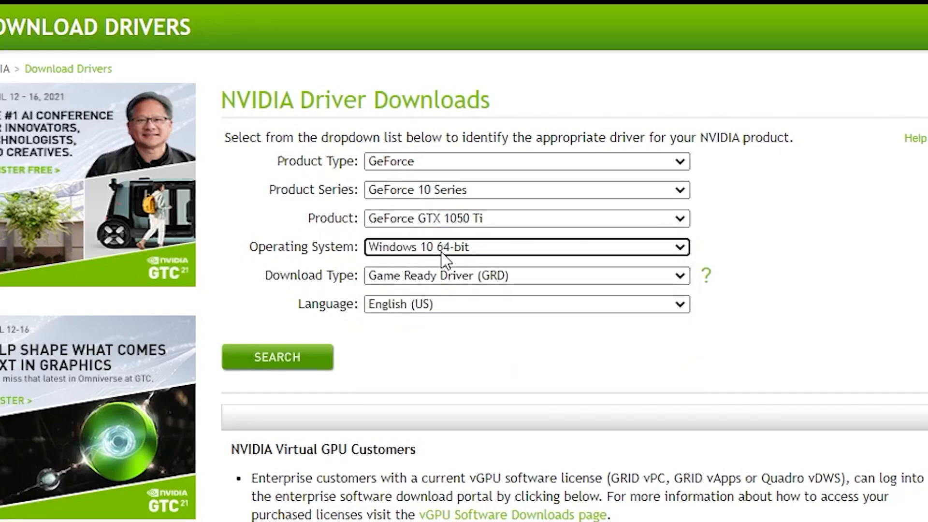
mouse_move(365, 279)
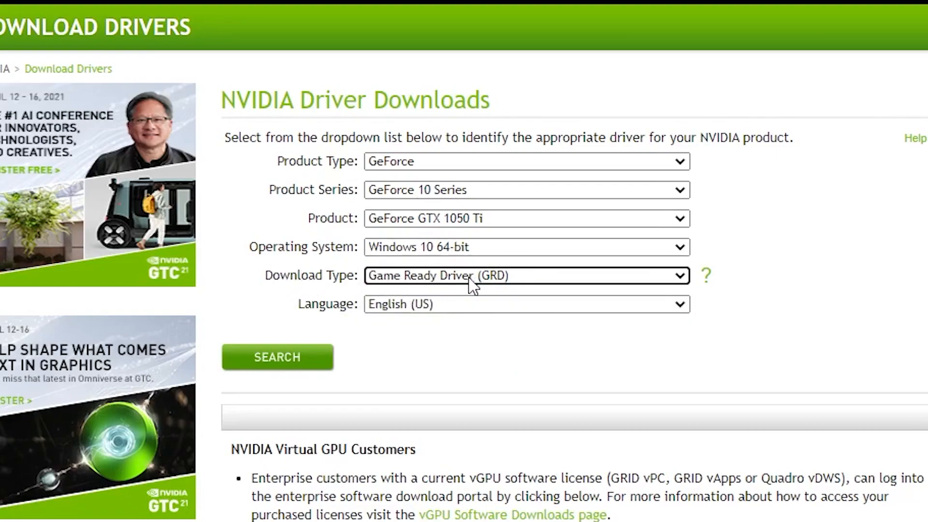
click(526, 304)
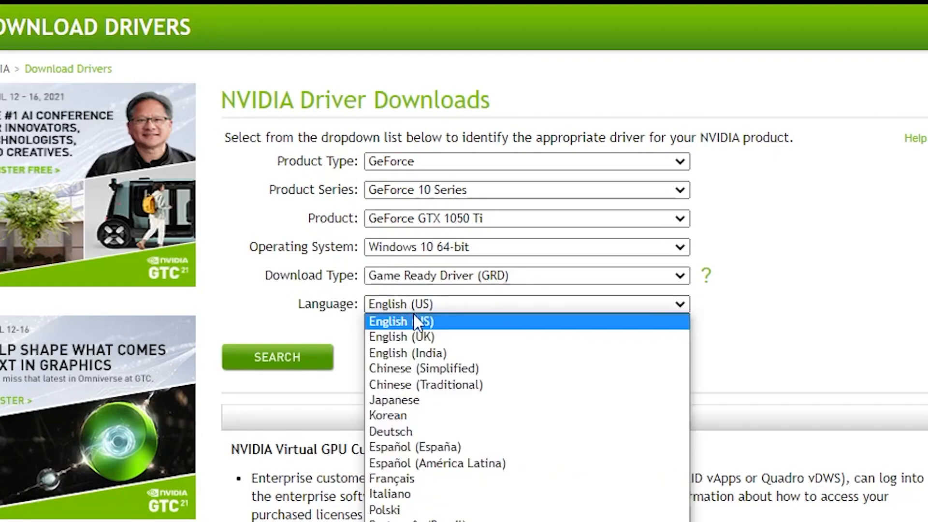
click(400, 321)
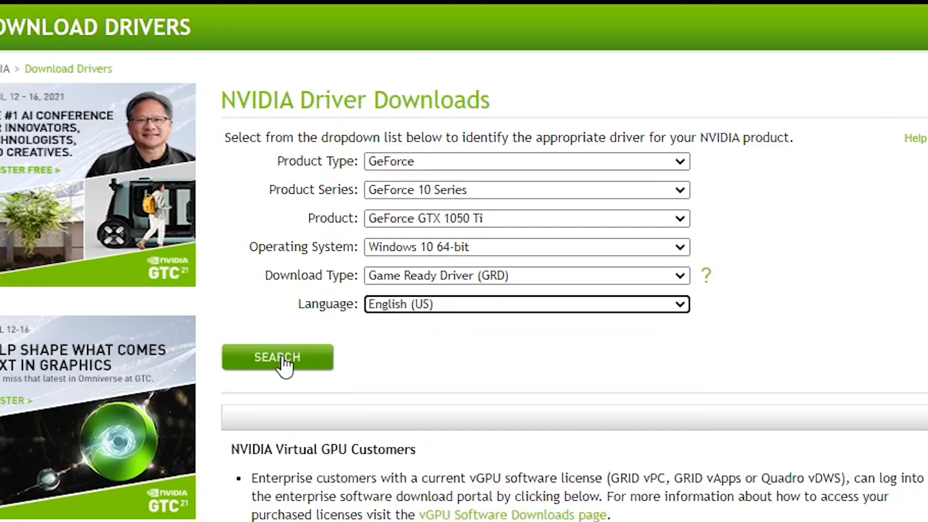
click(277, 356)
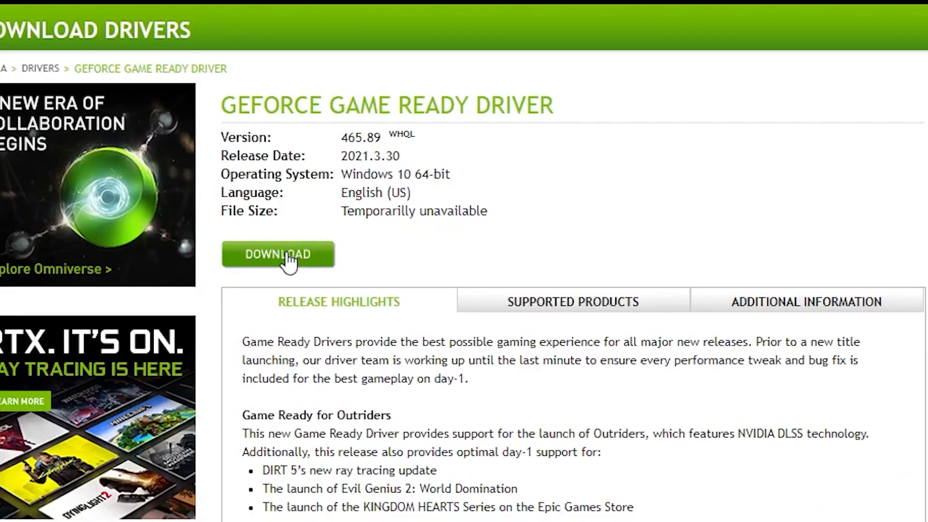
Download Game Ready Driver 465.89 and launch the downloaded installer
click(277, 254)
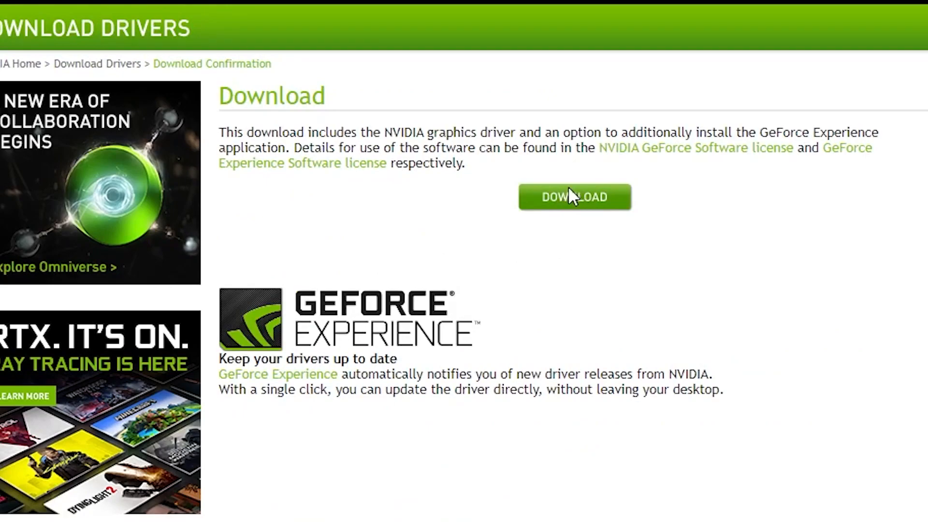
click(573, 196)
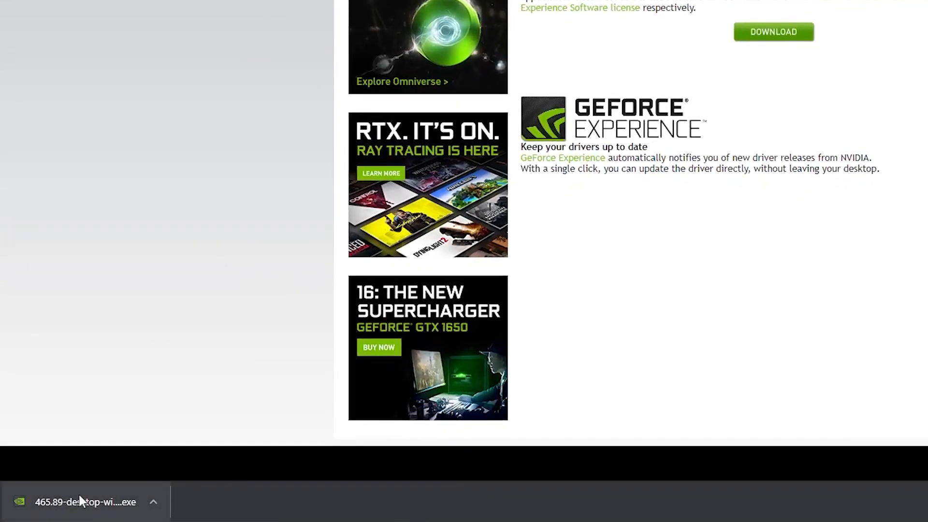
click(152, 502)
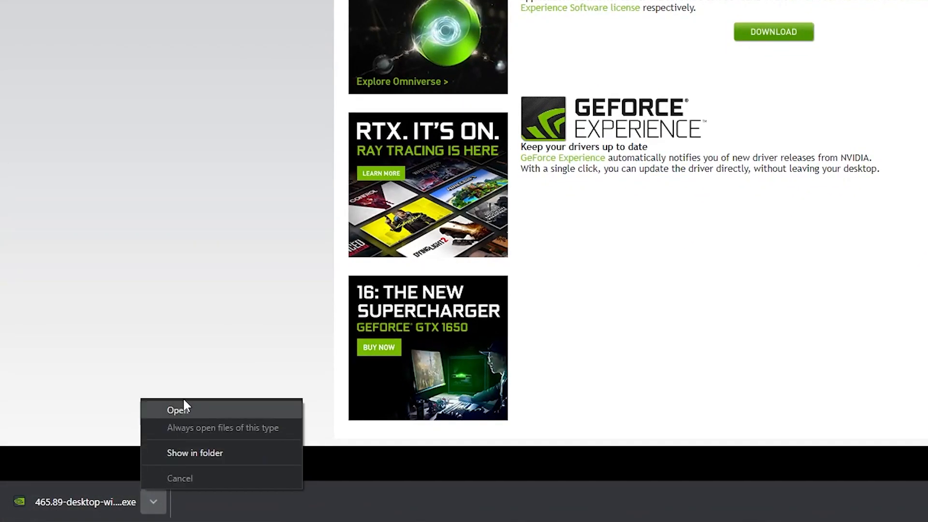
click(177, 410)
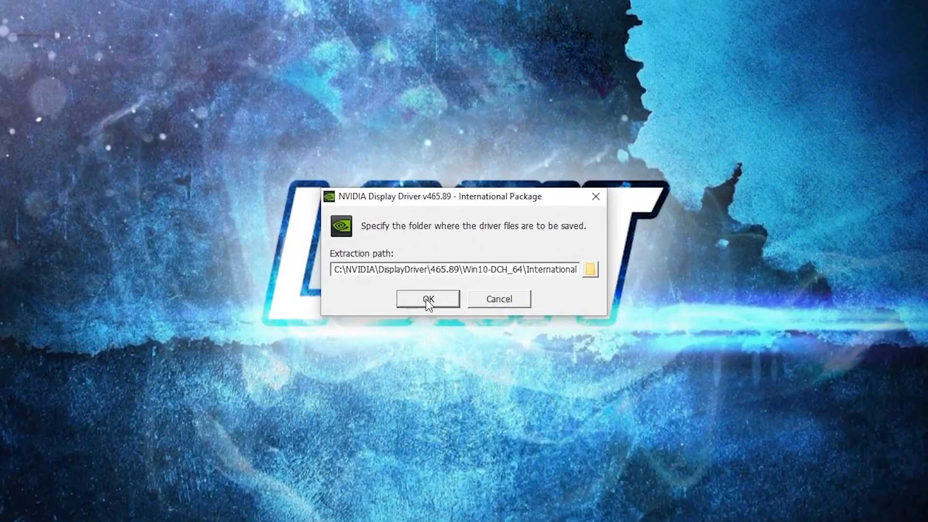
Extract to the default folder and express-install the graphics driver only, then close the installer
click(427, 299)
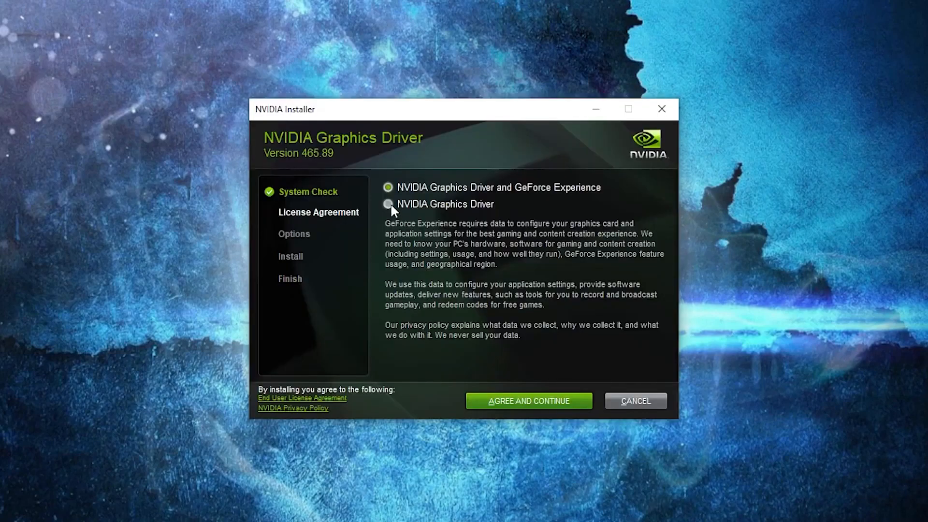
click(389, 204)
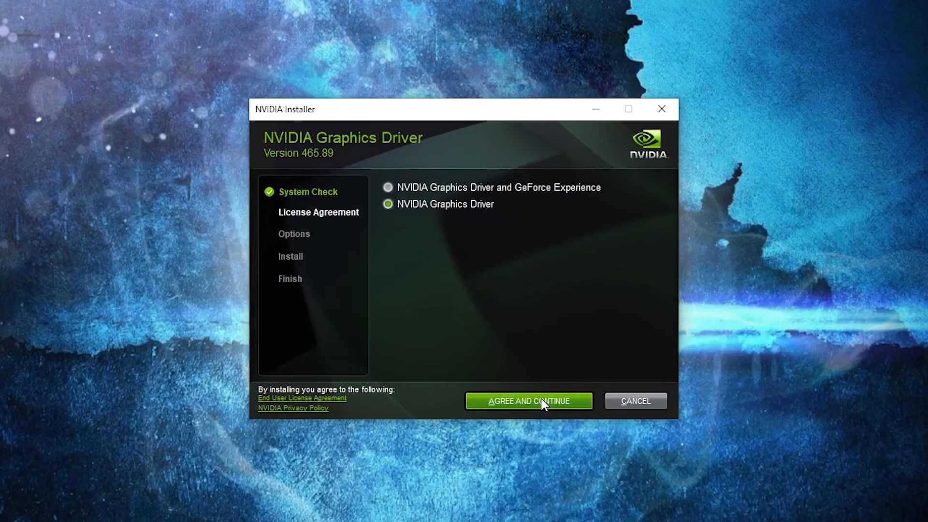
click(528, 400)
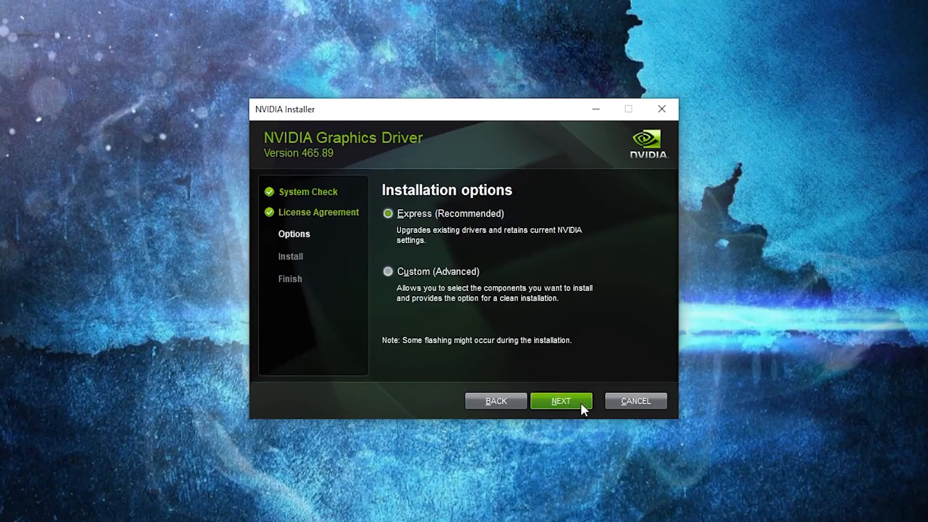
click(561, 400)
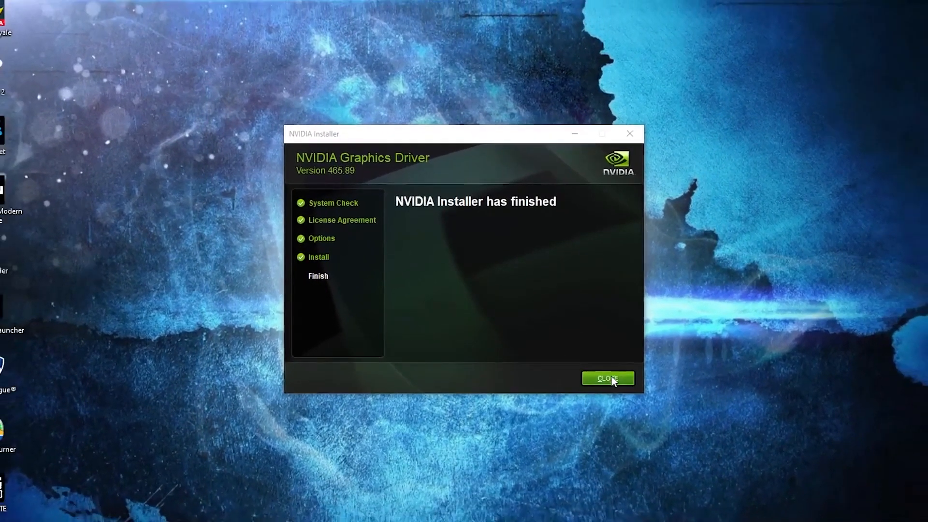
click(608, 378)
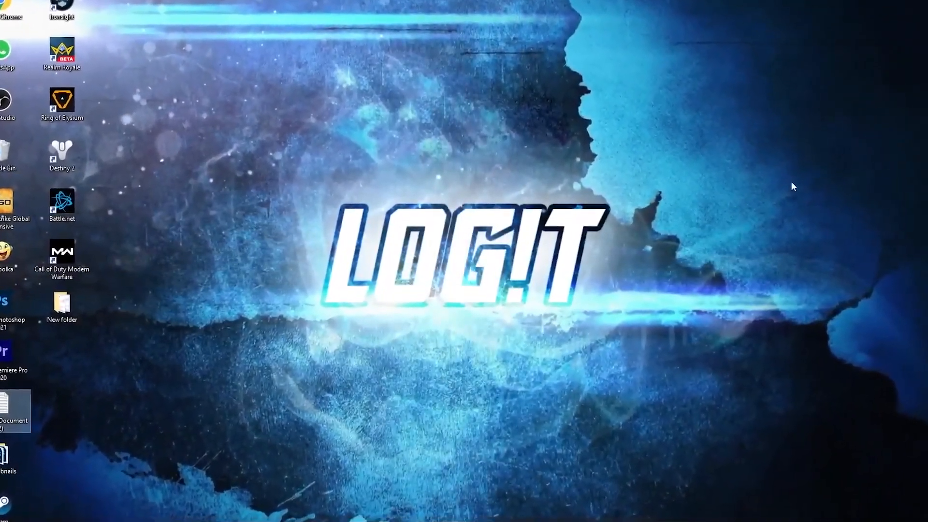
Search 'cmd' and run Command Prompt as administrator
click(16, 507)
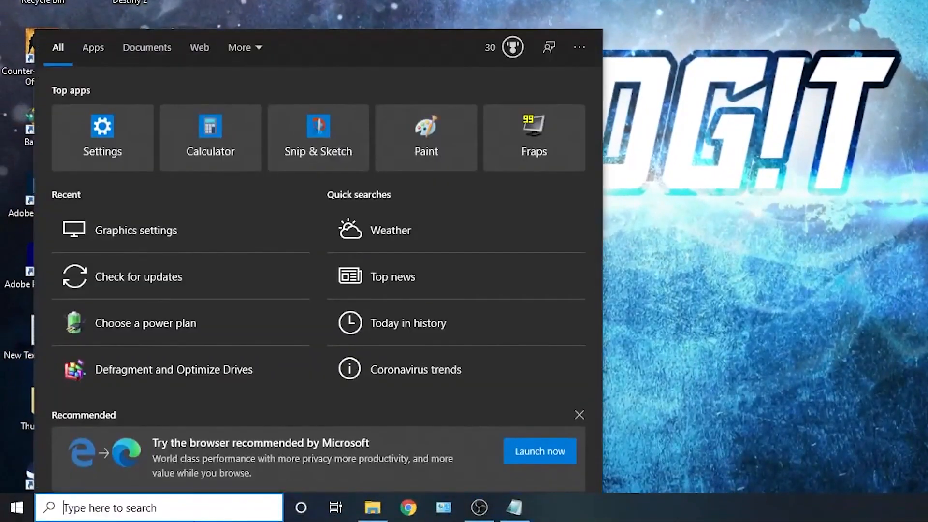
text(cmd)
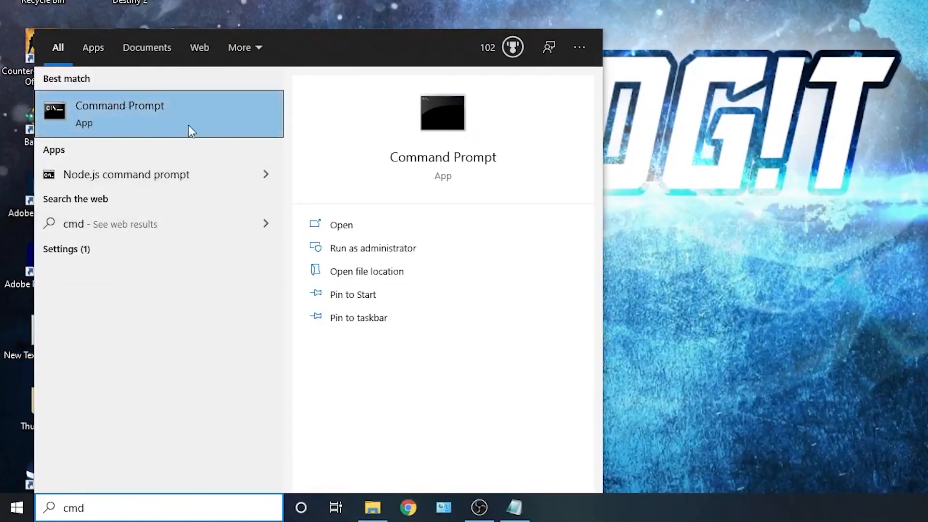
right_click(120, 114)
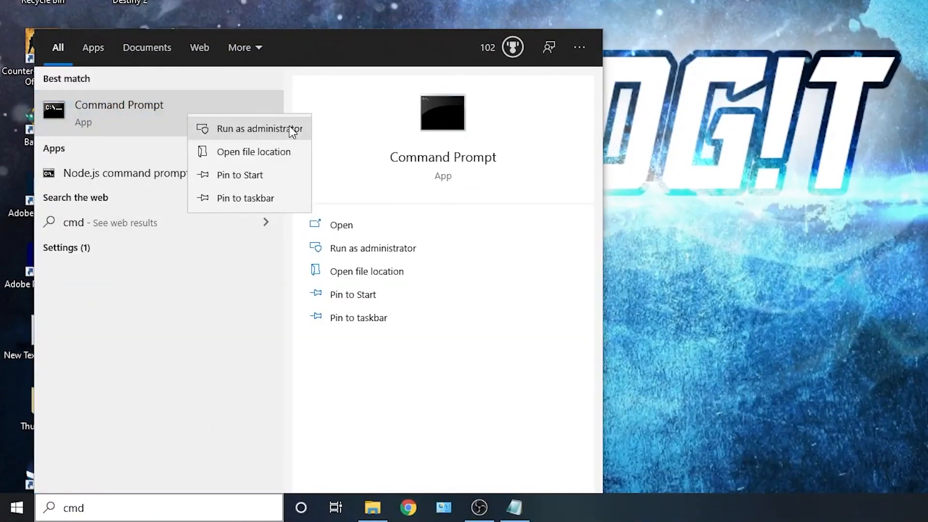
click(261, 128)
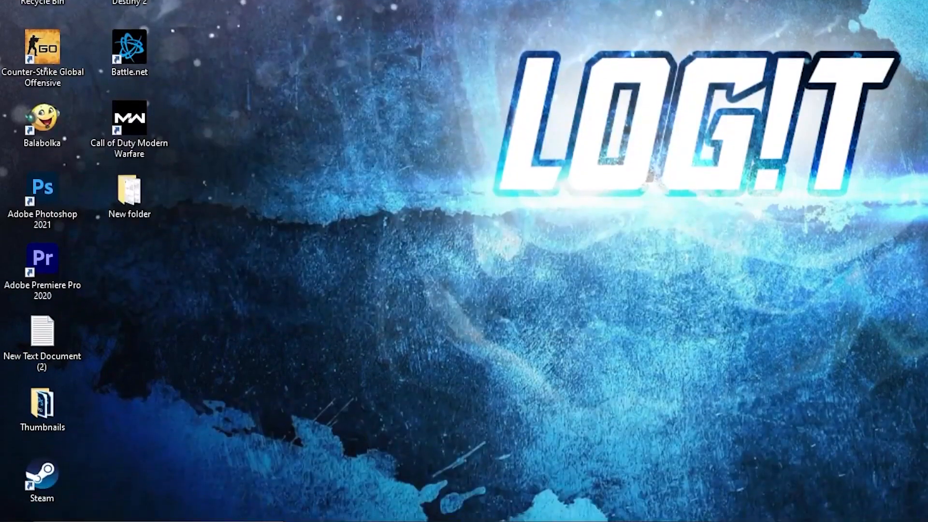
Search 'choose a power plan' and select the last Ultimate Performance plan
text(choose a power plan)
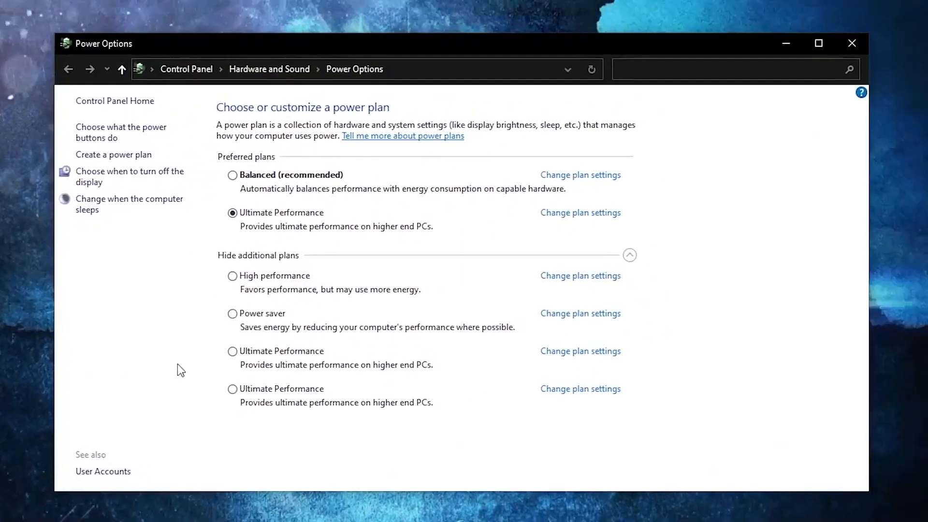
click(233, 388)
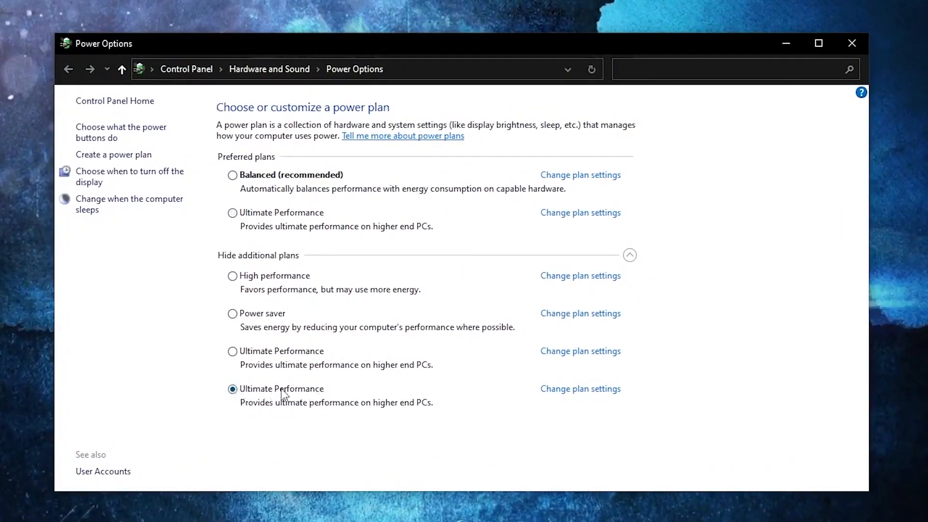
click(852, 44)
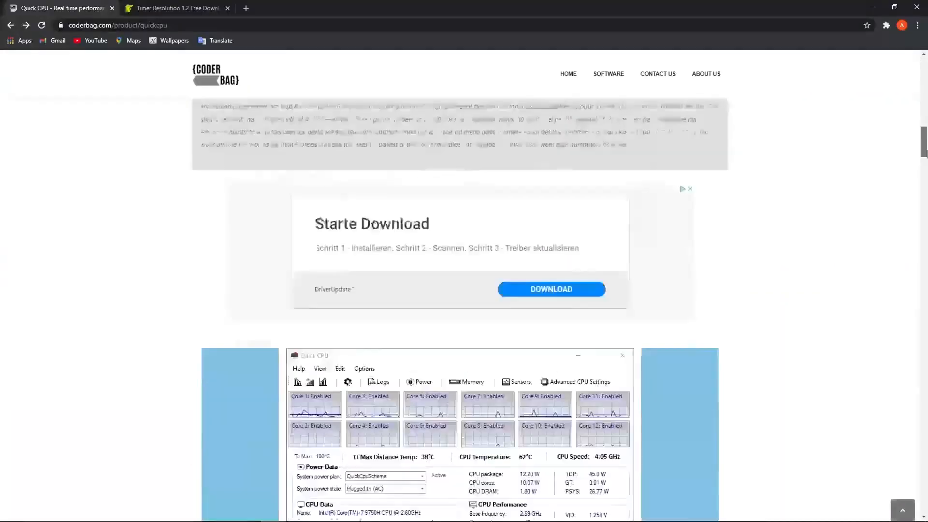
Download the Quick CPU x64 setup archive from the coderbag page
scroll(down, 3)
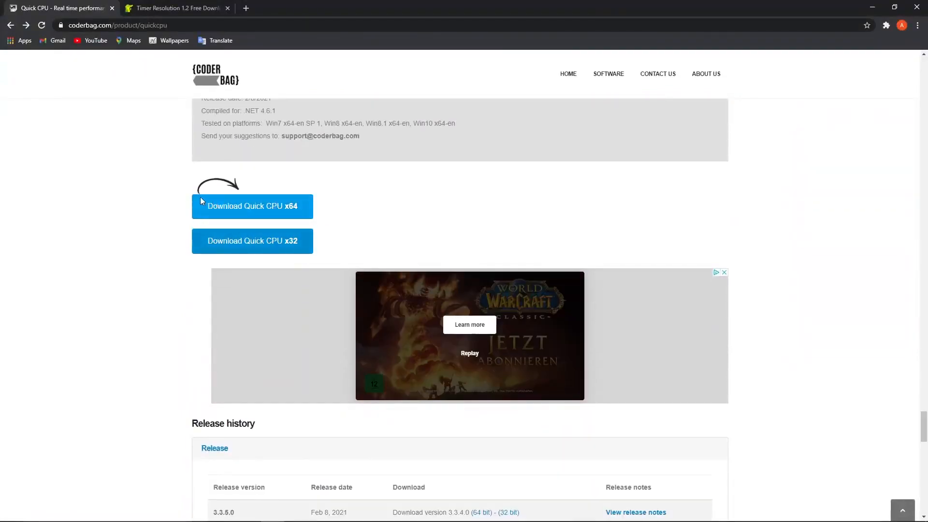
click(252, 206)
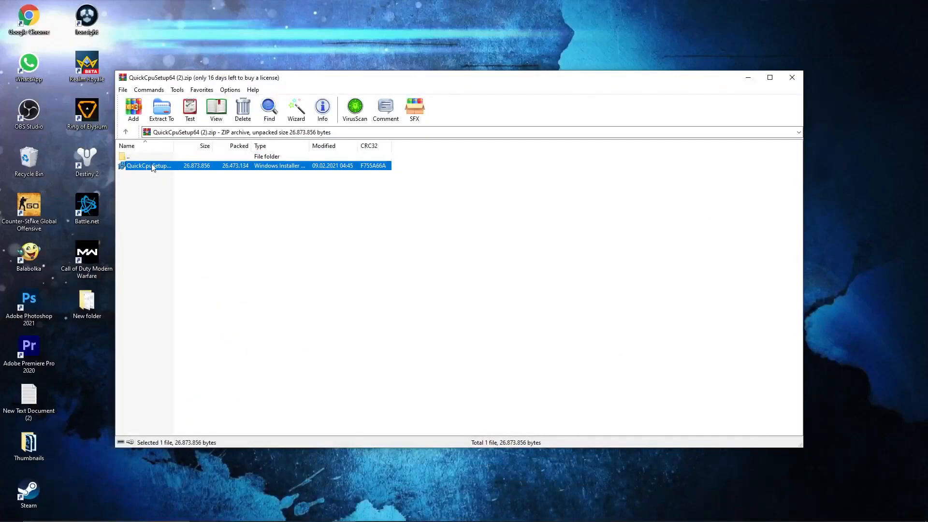
Run QuickCpuSetup, accept the license, install to the default folder and launch QuickCPU.exe
double_click(148, 165)
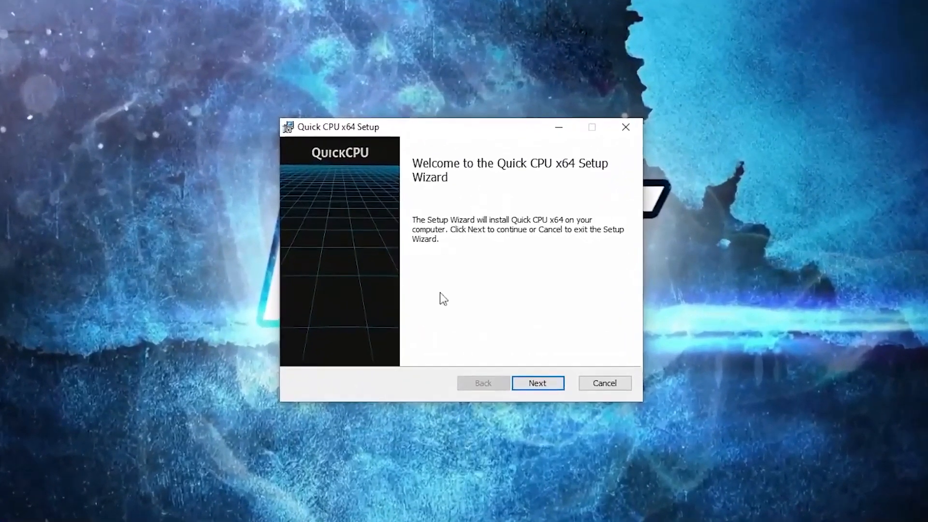
click(536, 383)
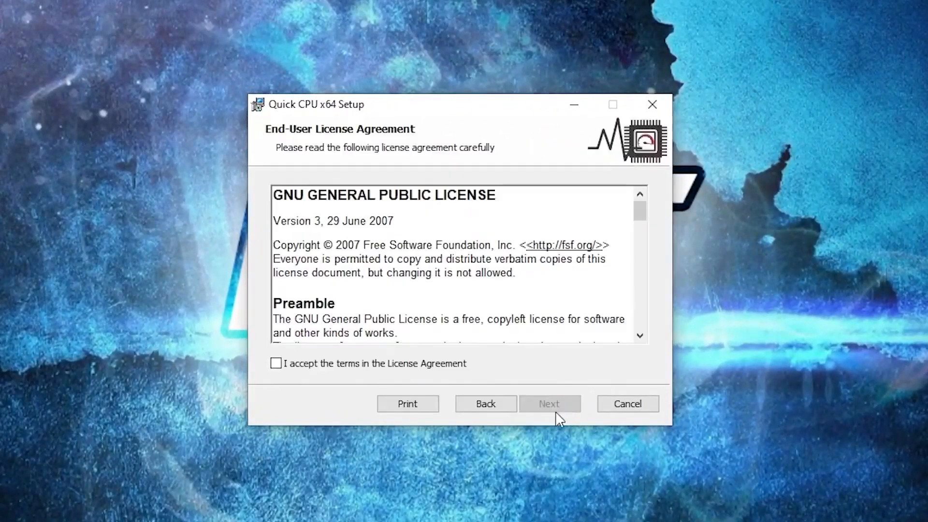
click(275, 363)
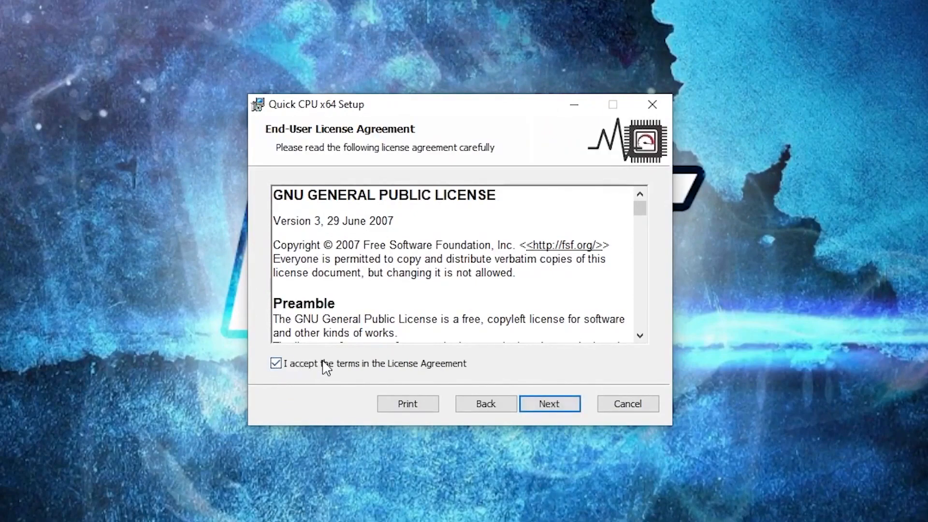
click(548, 404)
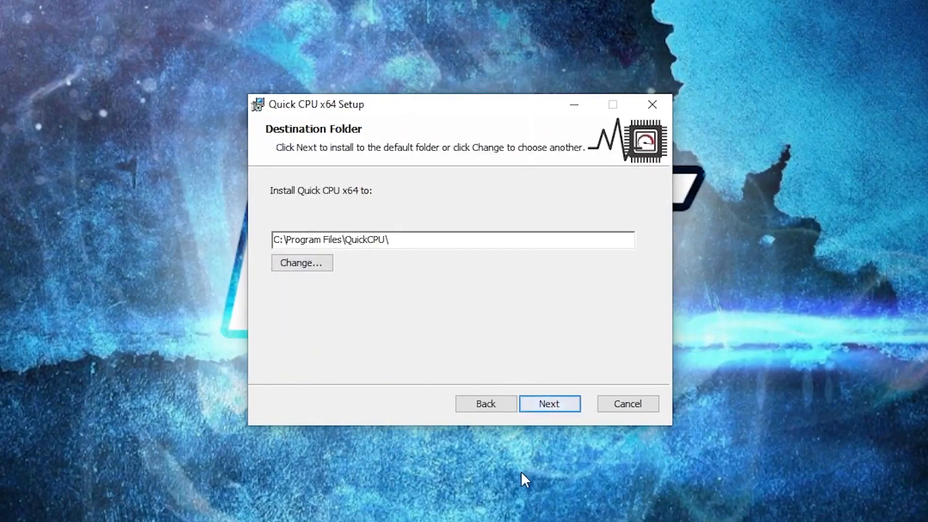
click(549, 403)
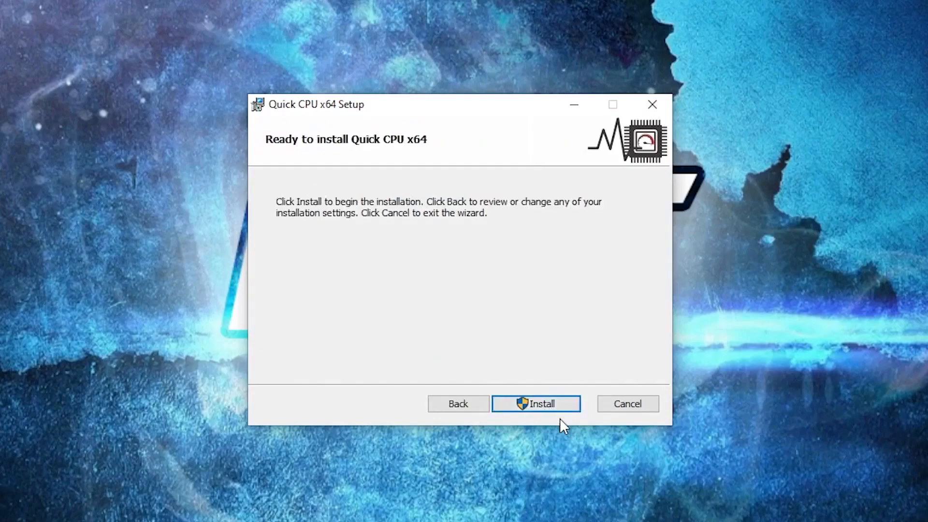
click(534, 404)
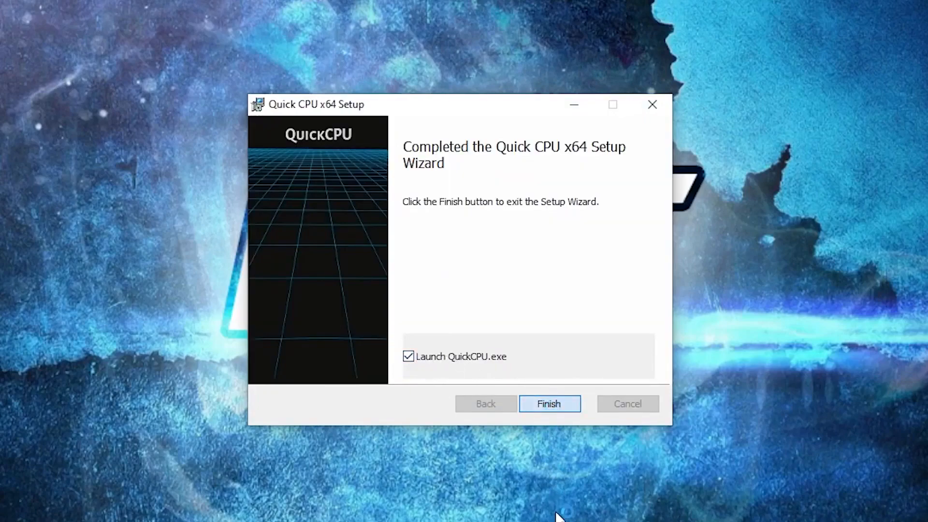
click(550, 404)
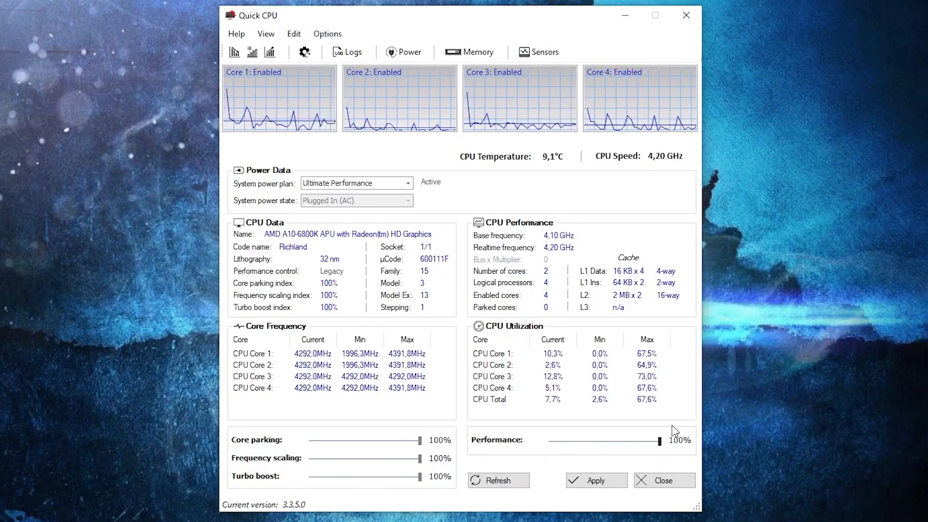
Apply 100% performance in Quick CPU, confirm the success message and switch back to Chrome
click(596, 481)
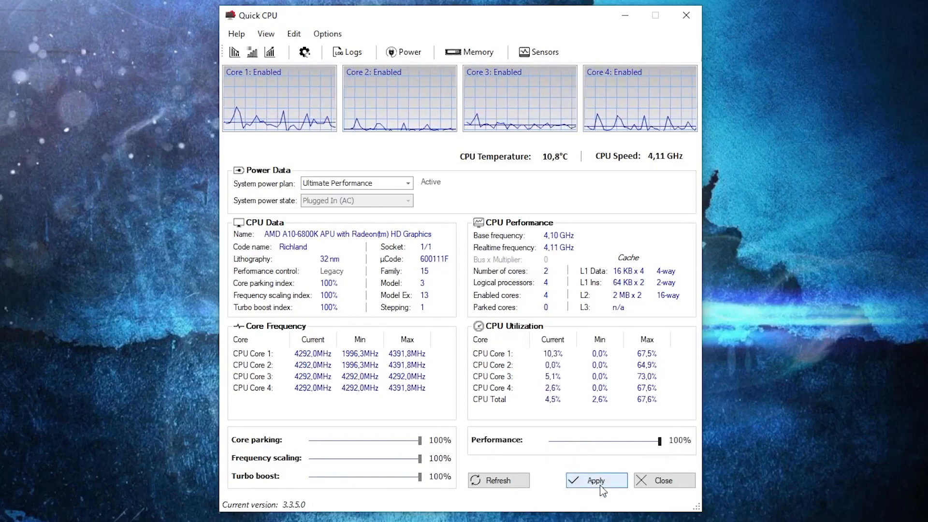
click(596, 480)
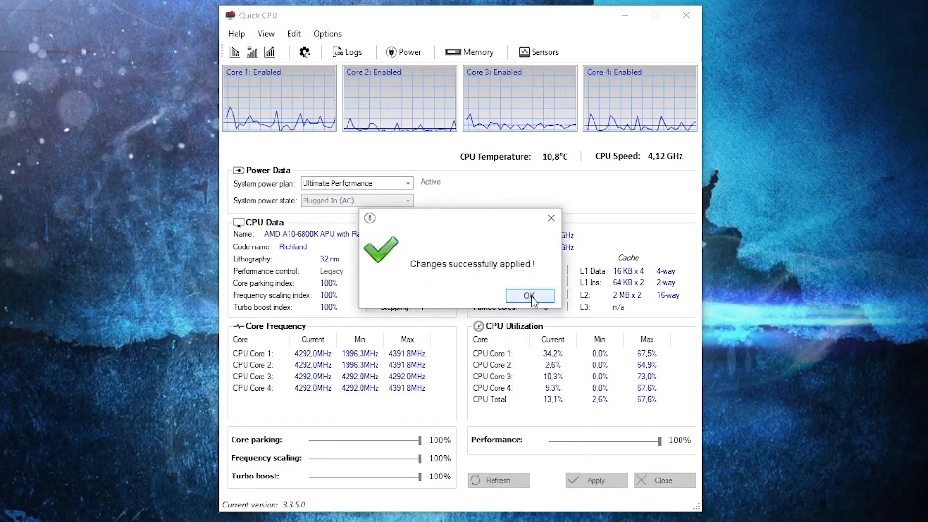
click(529, 296)
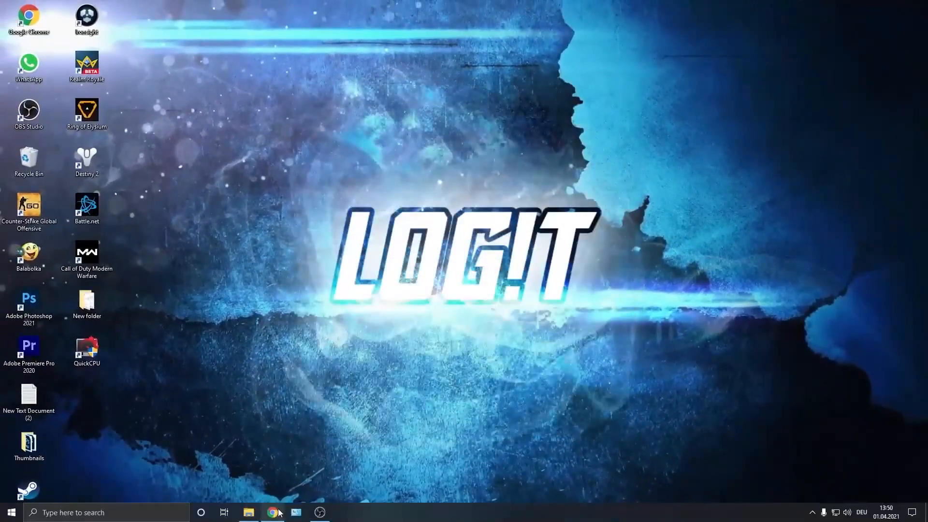
click(273, 513)
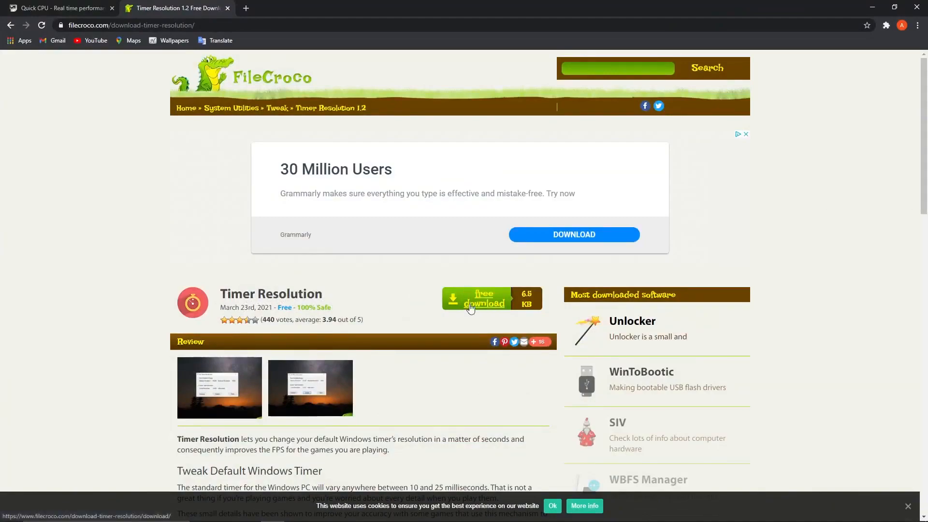
Download Timer Resolution from FileCroco's mirror and open TimerResolution (1).zip
click(483, 302)
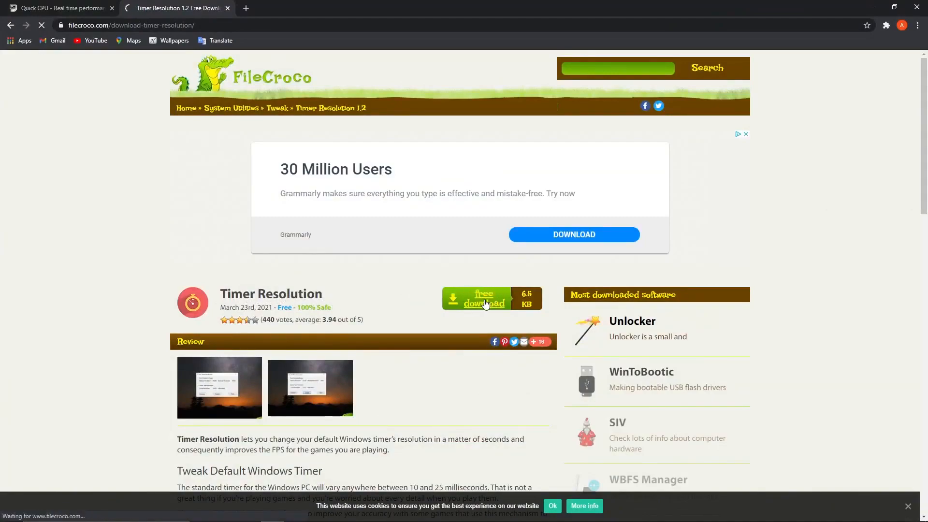
click(484, 299)
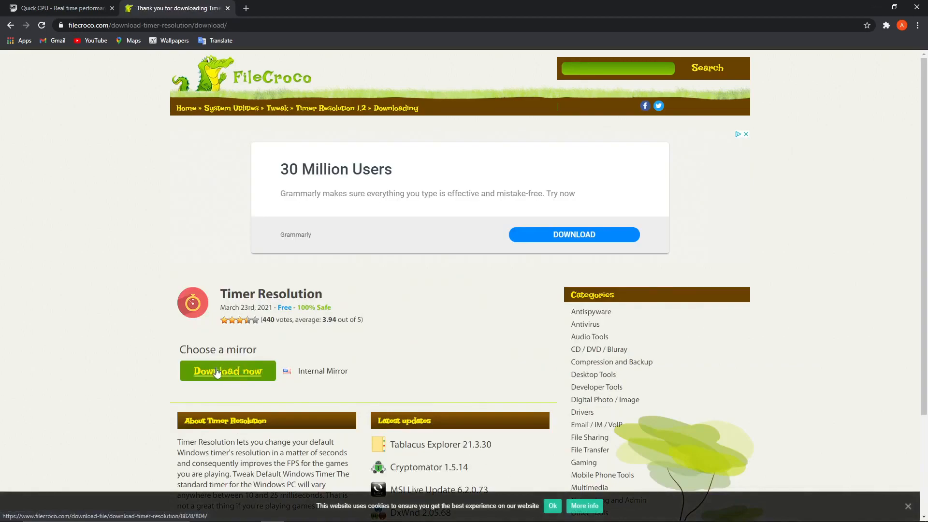
click(228, 371)
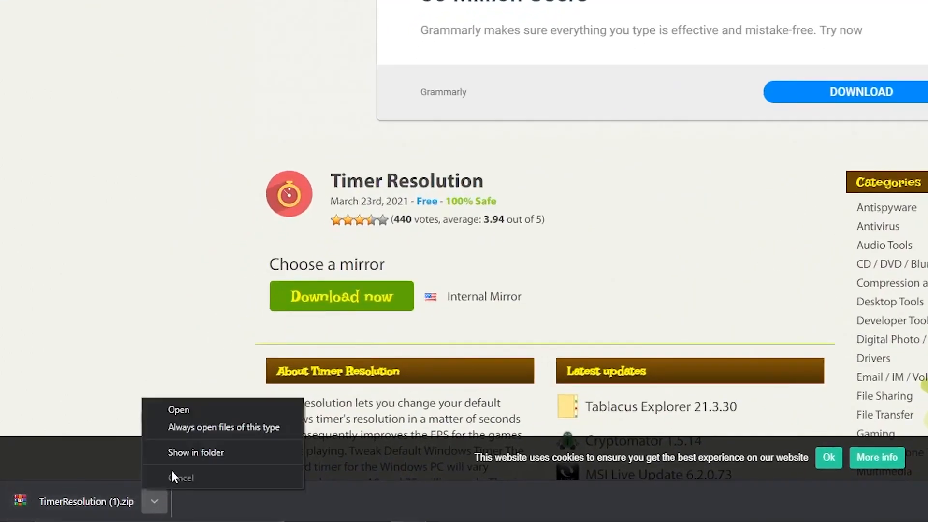
click(178, 410)
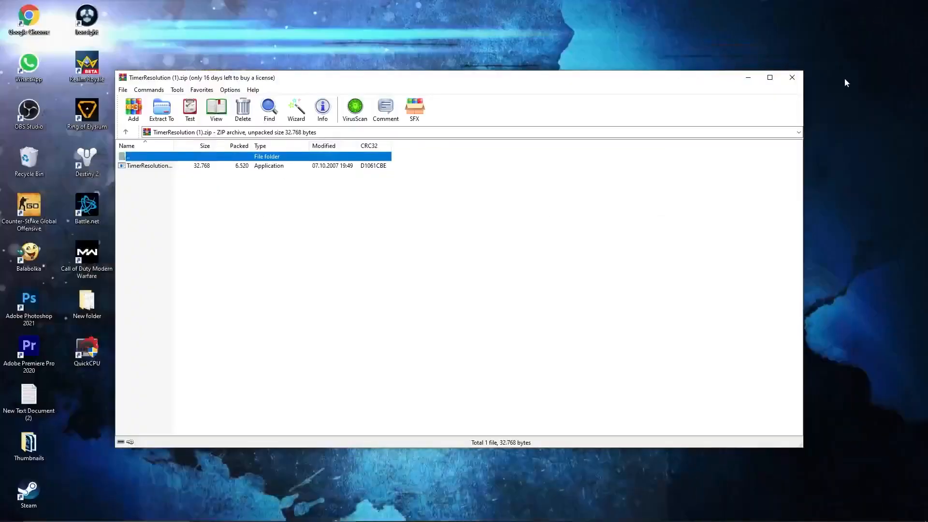
Run the TimerResolution app and set the current resolution to its 0.500 ms maximum
double_click(150, 165)
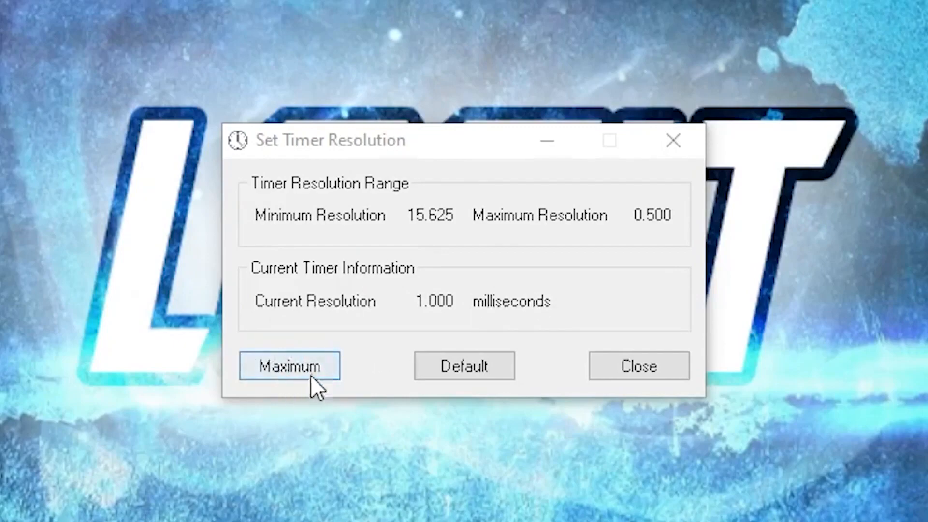
click(289, 366)
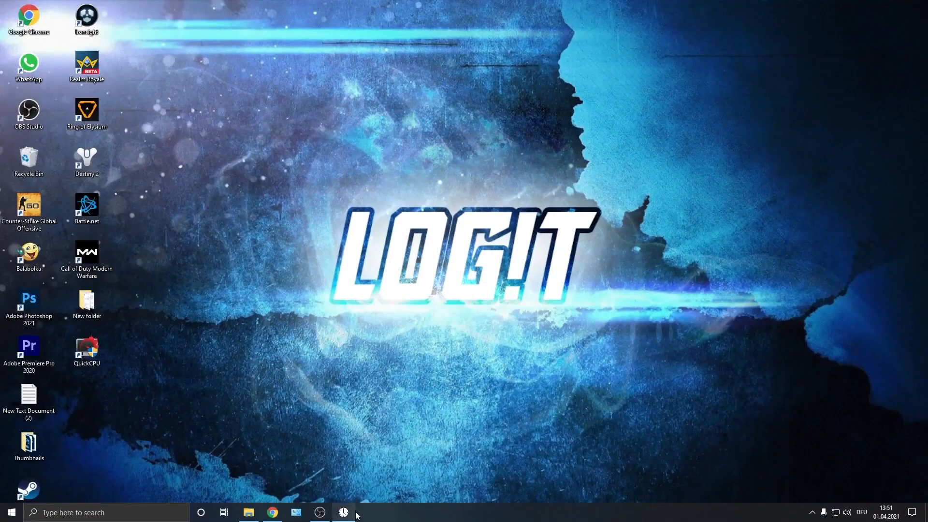
click(345, 513)
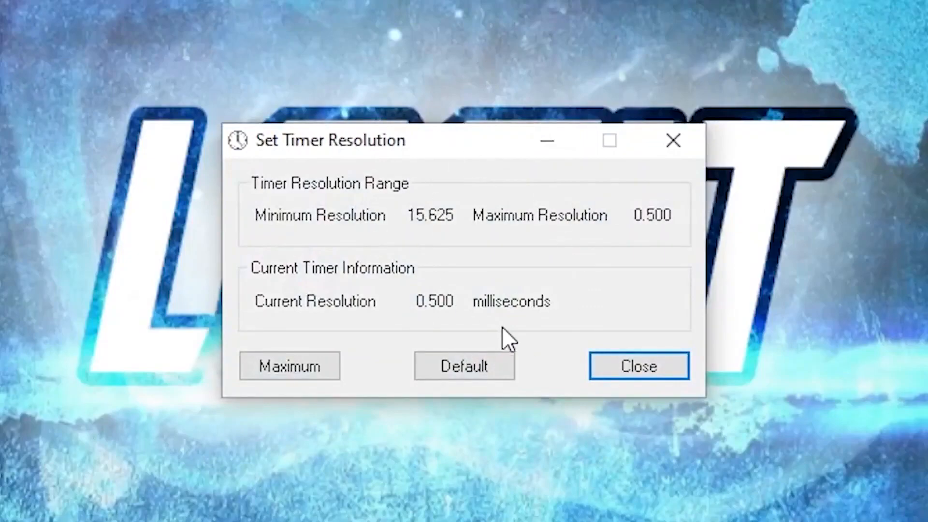
click(464, 365)
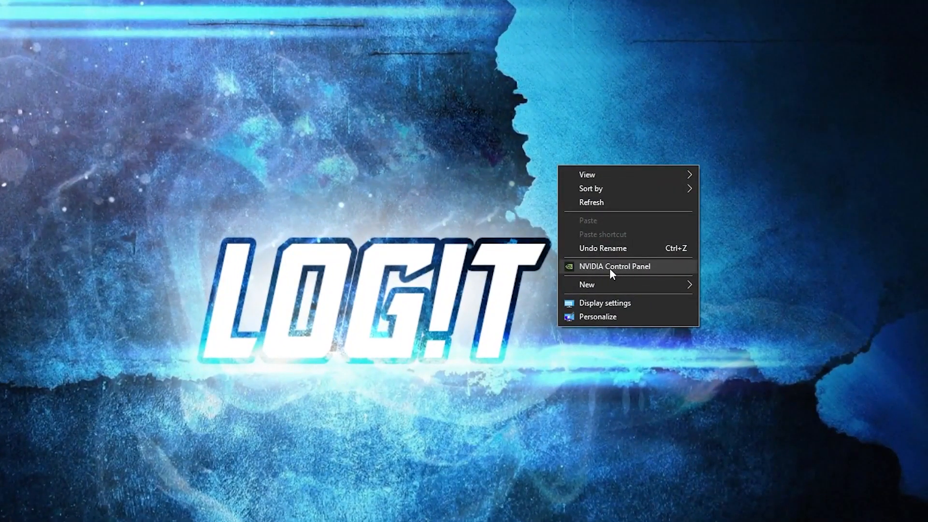
Launch NVIDIA Control Panel from the desktop and apply 'Use the advanced 3D image settings'
click(615, 266)
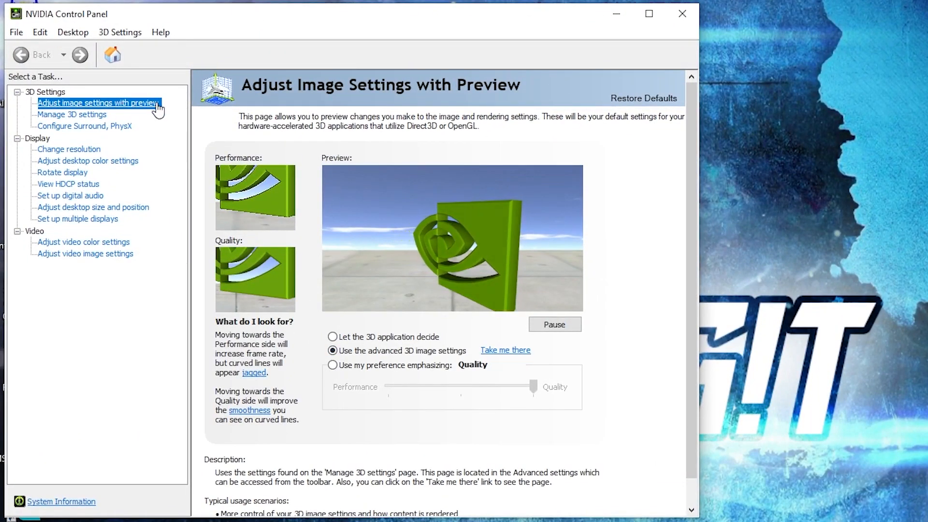
click(332, 350)
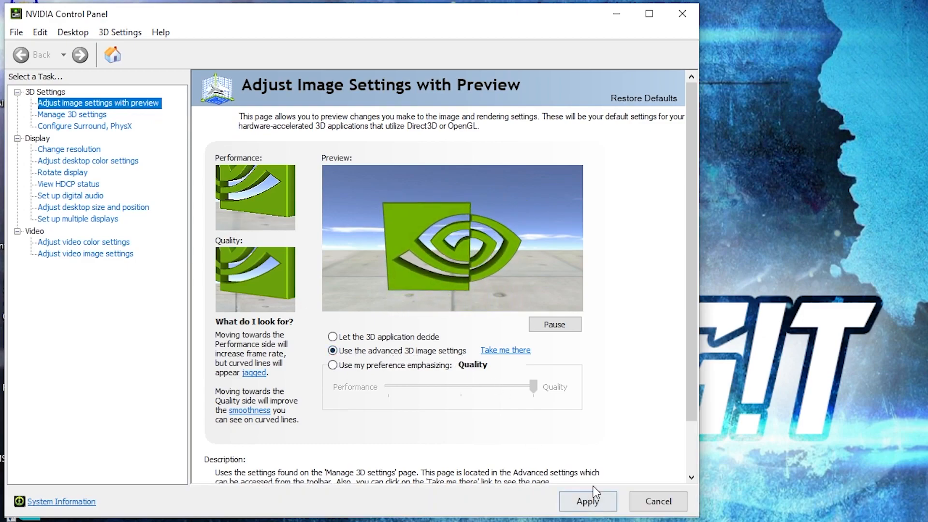
click(73, 114)
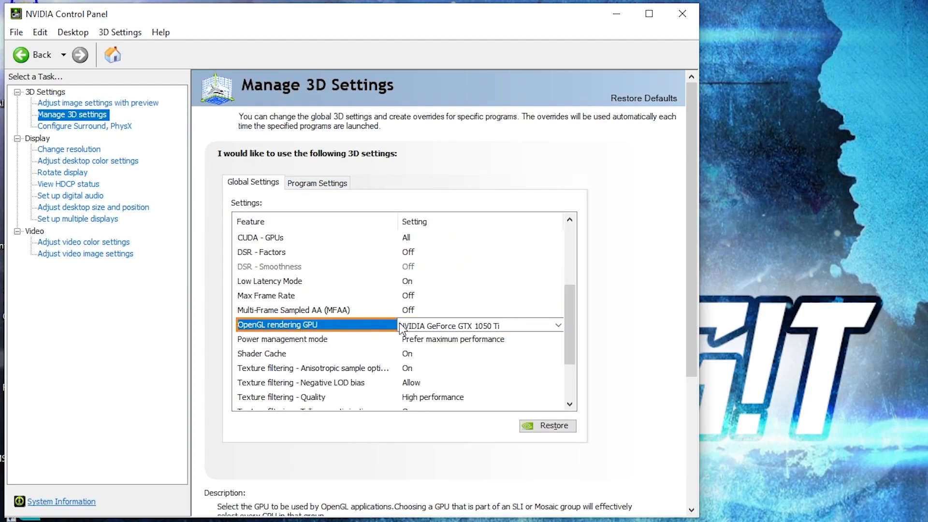
Set OpenGL rendering GPU to GTX 1050 Ti and Texture filtering - Quality to High performance
click(282, 338)
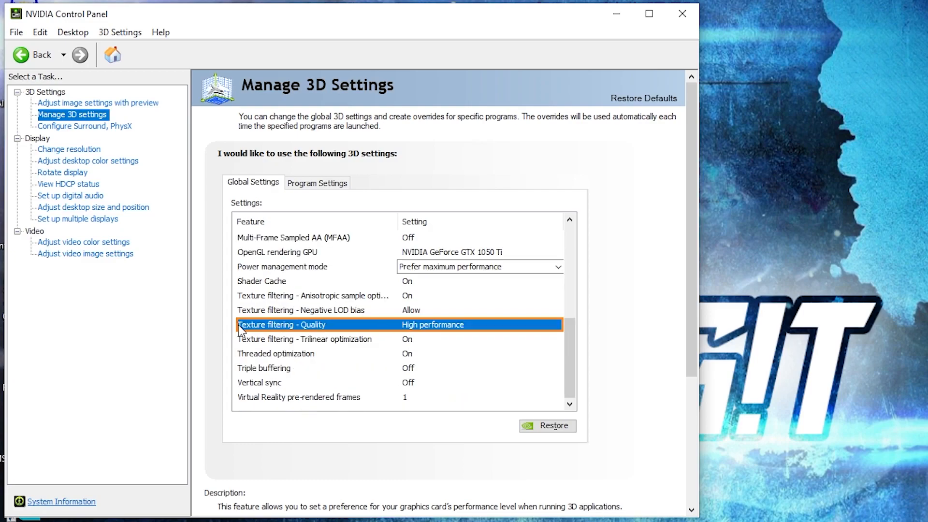
click(480, 325)
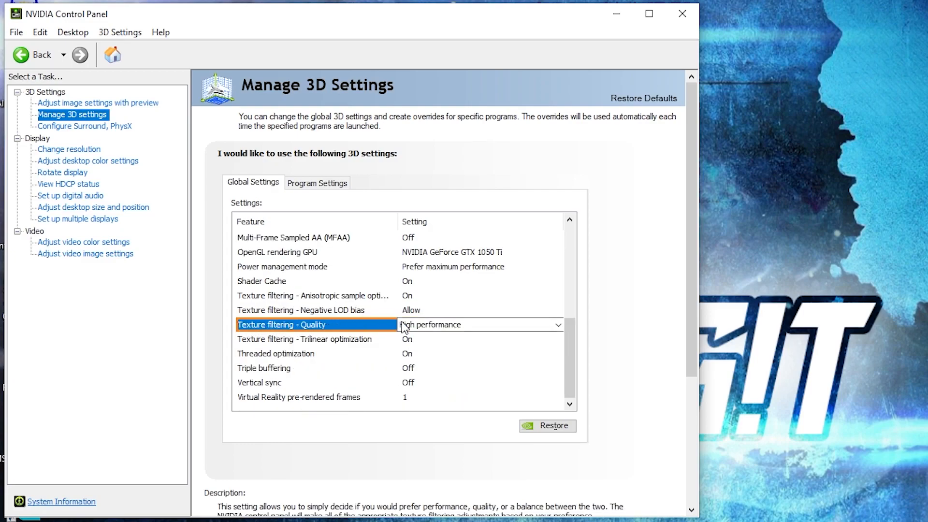
click(276, 354)
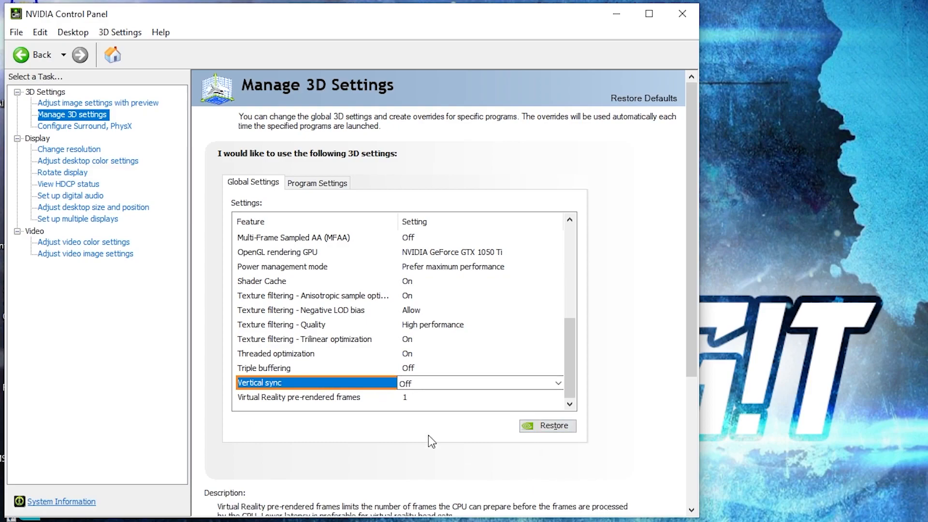
click(88, 161)
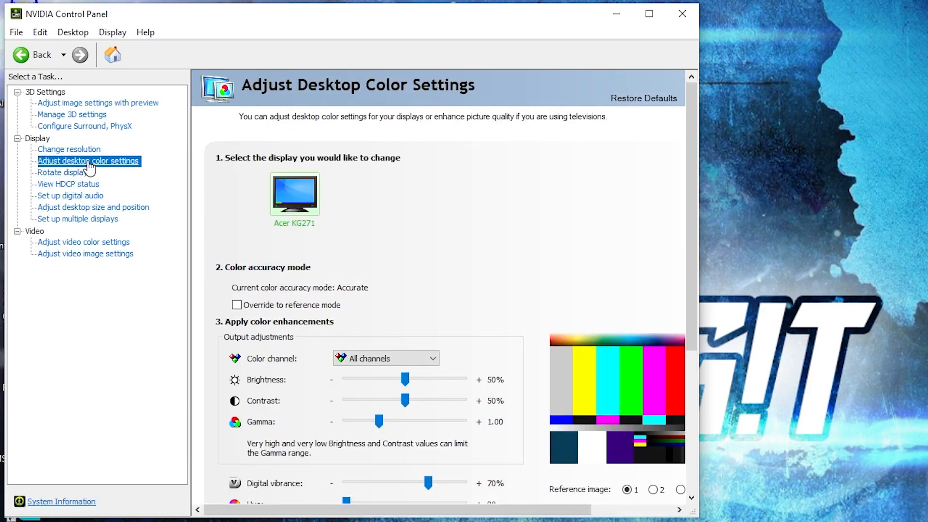
Confirm Digital vibrance at 70% on the desktop colour page and close NVIDIA Control Panel
scroll(down, 3)
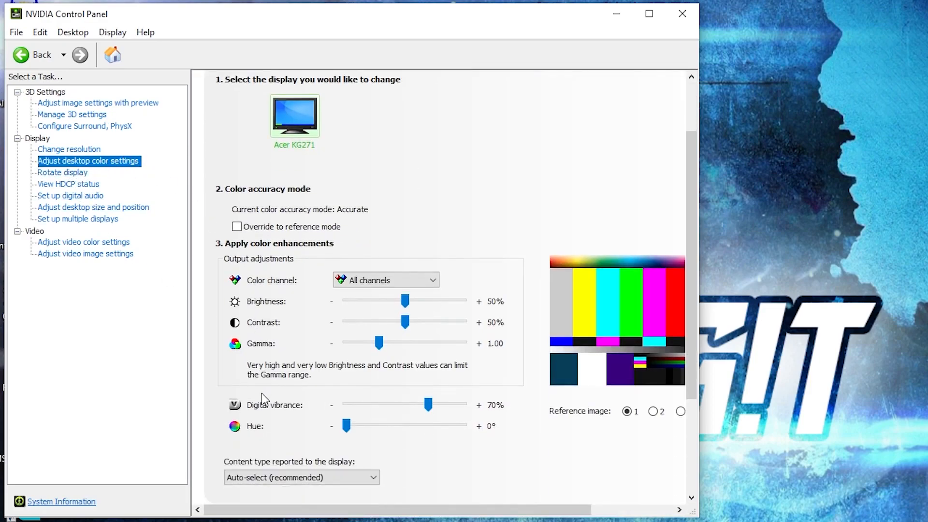
mouse_move(361, 411)
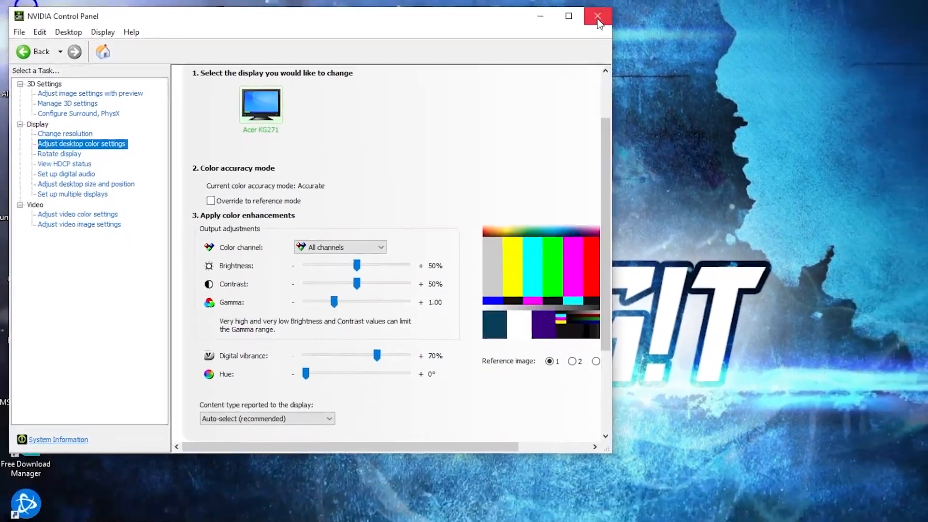
click(597, 16)
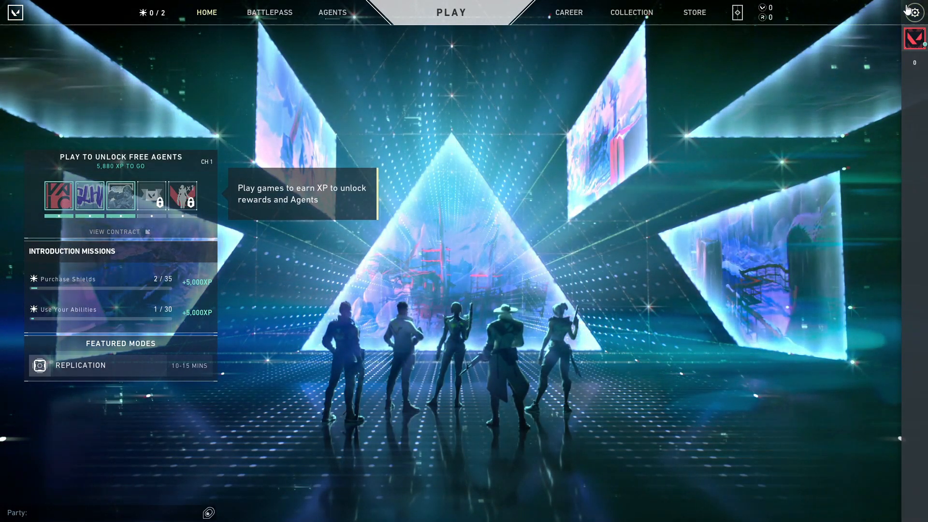
Set Valorant's Display Mode from Windowed Fullscreen to Fullscreen in Video > General
click(913, 12)
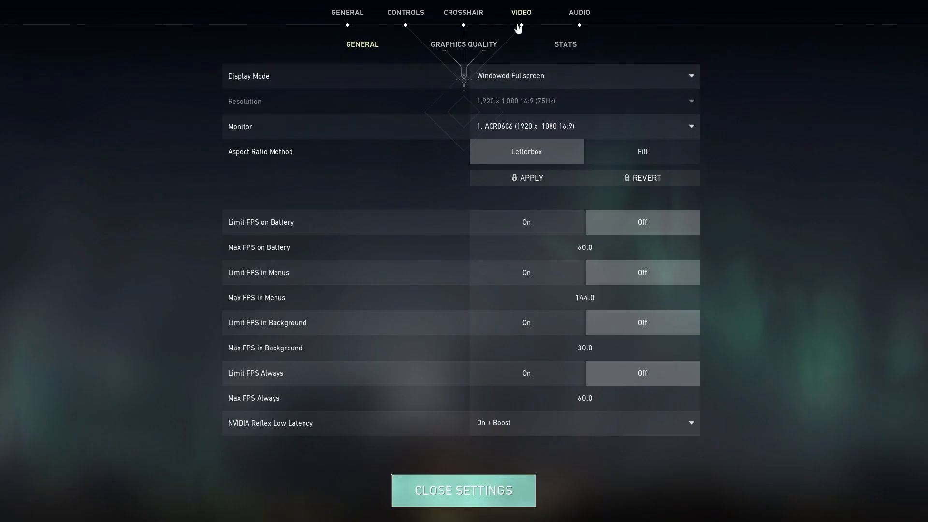
mouse_move(340, 44)
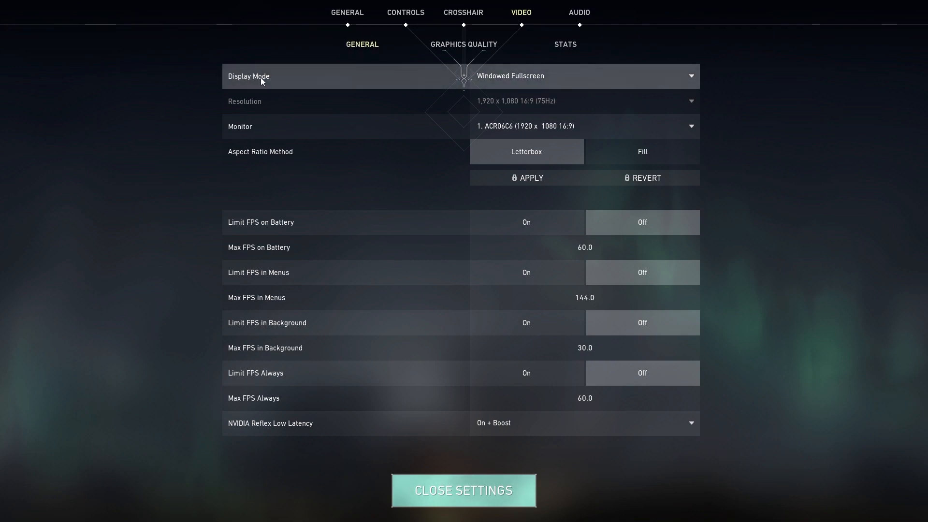
click(583, 76)
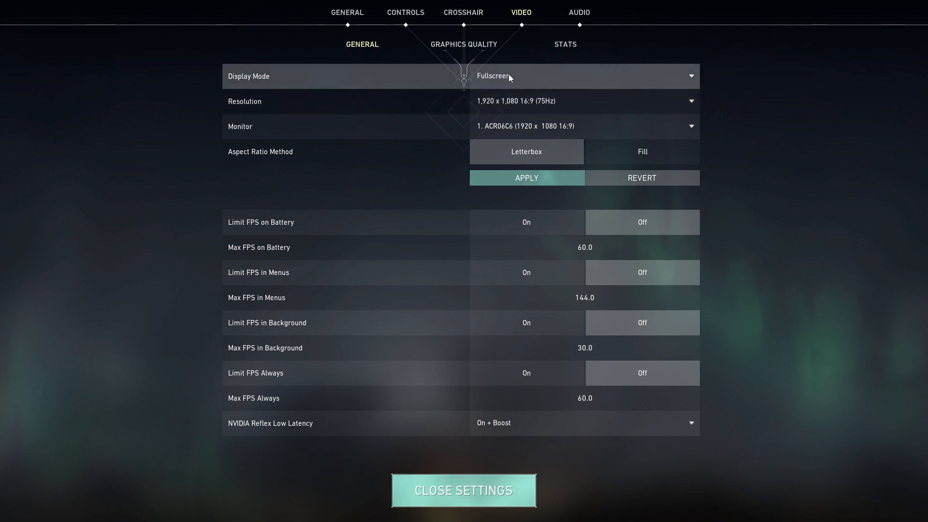
mouse_move(506, 112)
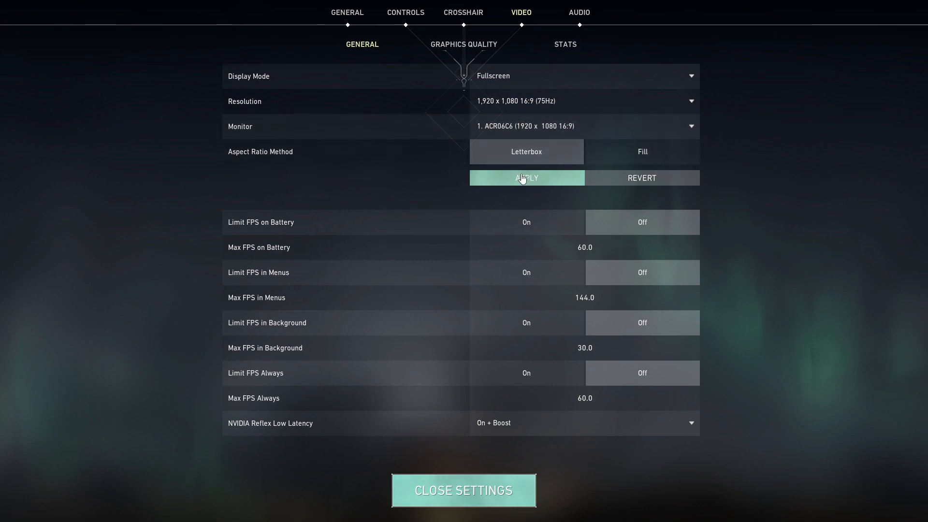
mouse_move(268, 227)
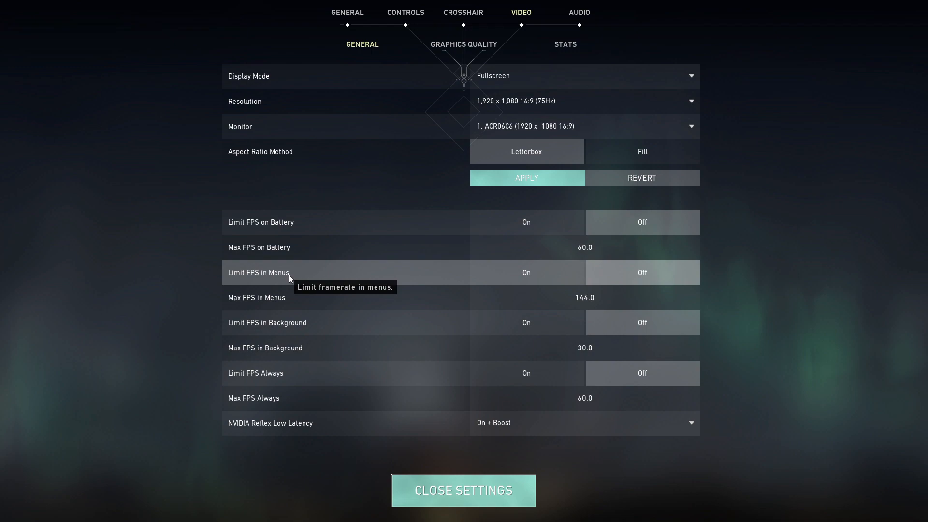
mouse_move(229, 326)
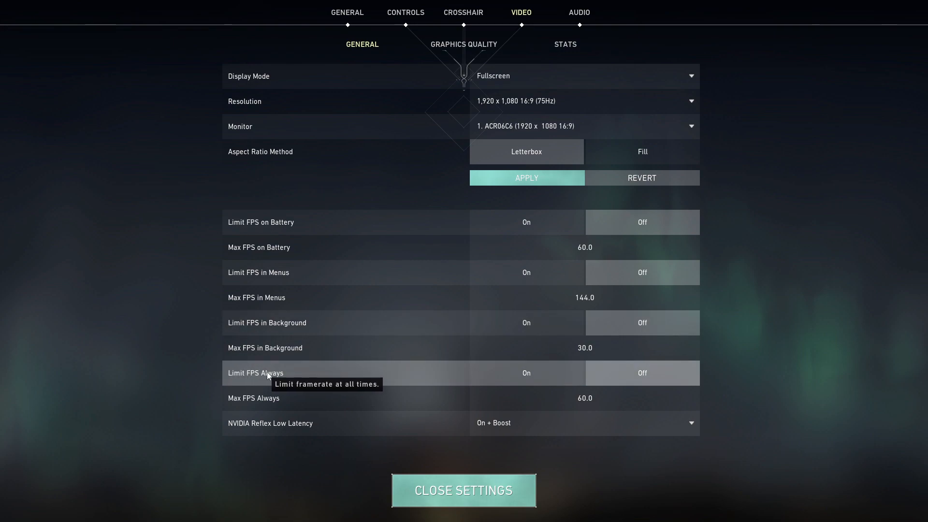
mouse_move(637, 381)
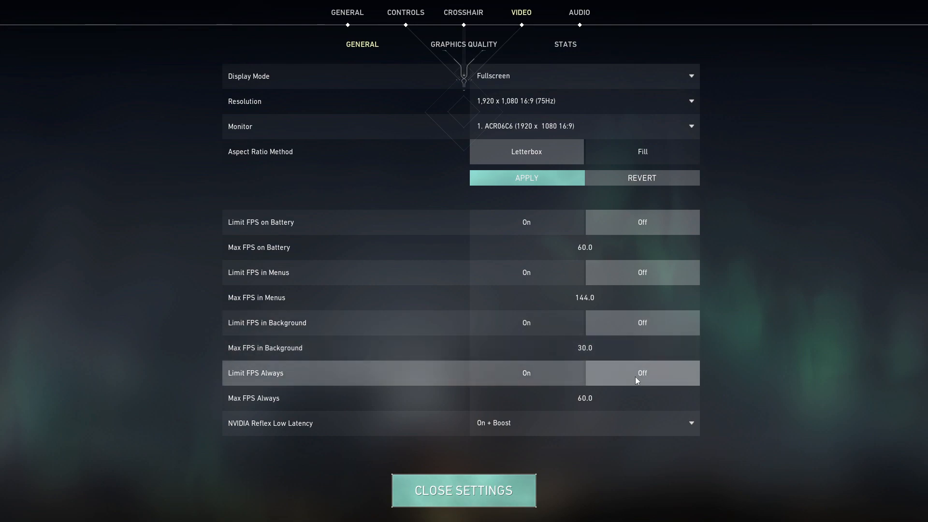
mouse_move(317, 427)
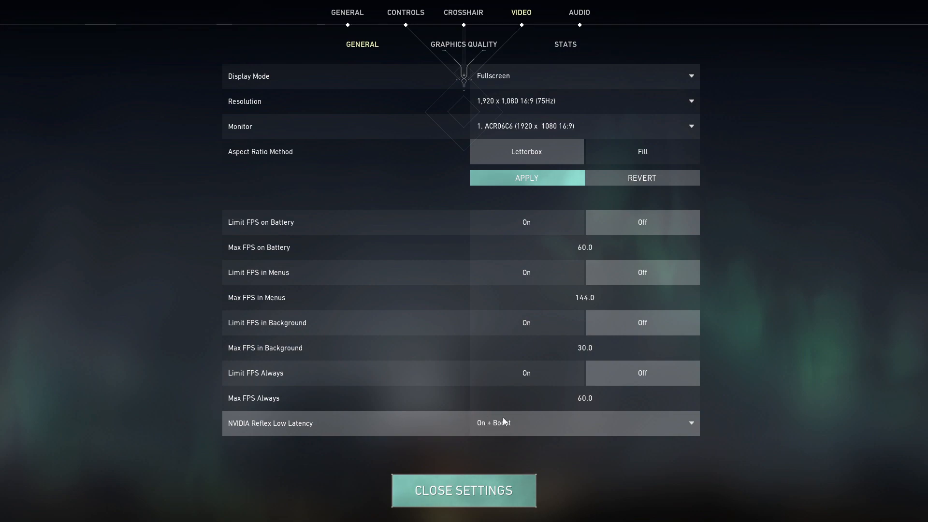
Show the Graphics Quality page with quality at Low and effects Off
click(463, 44)
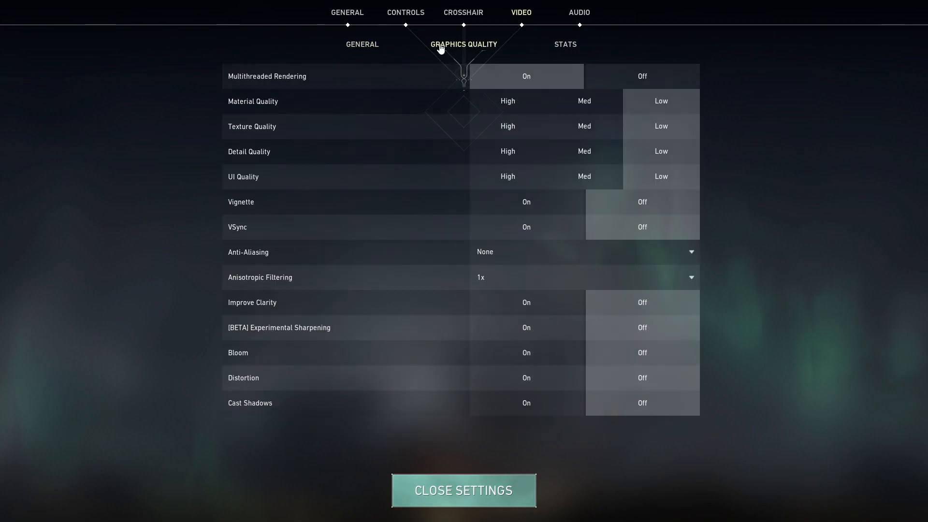
mouse_move(292, 78)
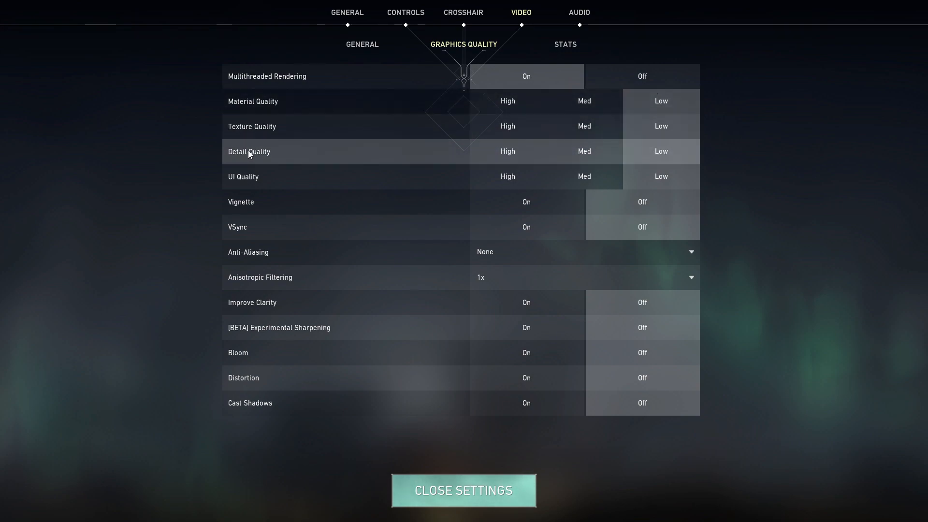
mouse_move(648, 152)
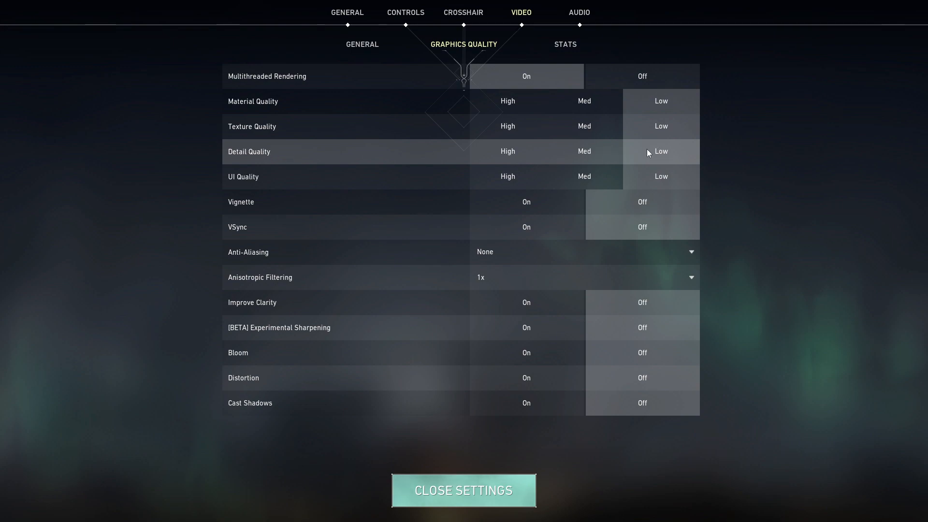
mouse_move(643, 179)
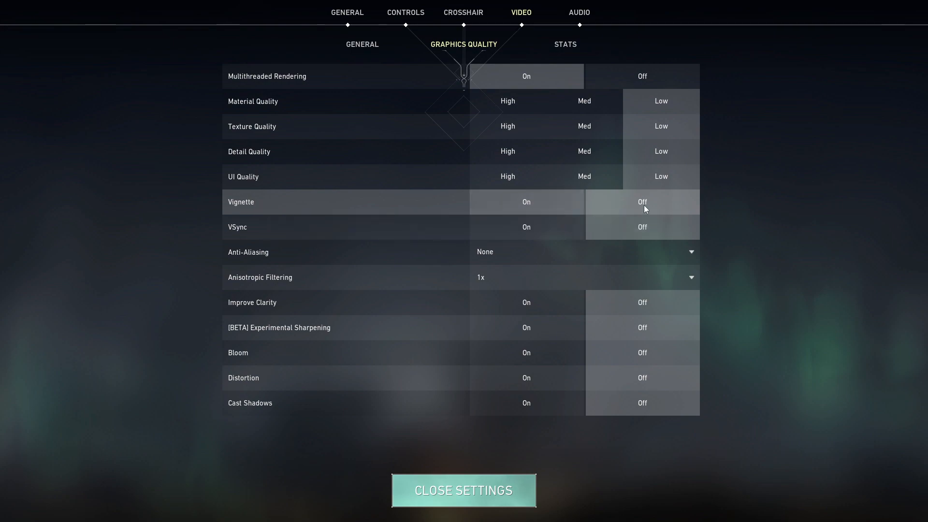
mouse_move(497, 217)
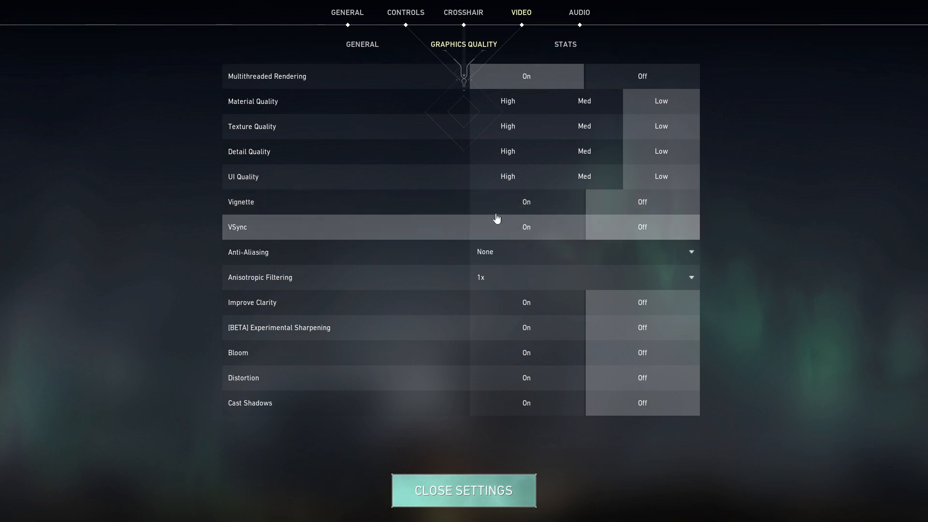
mouse_move(267, 257)
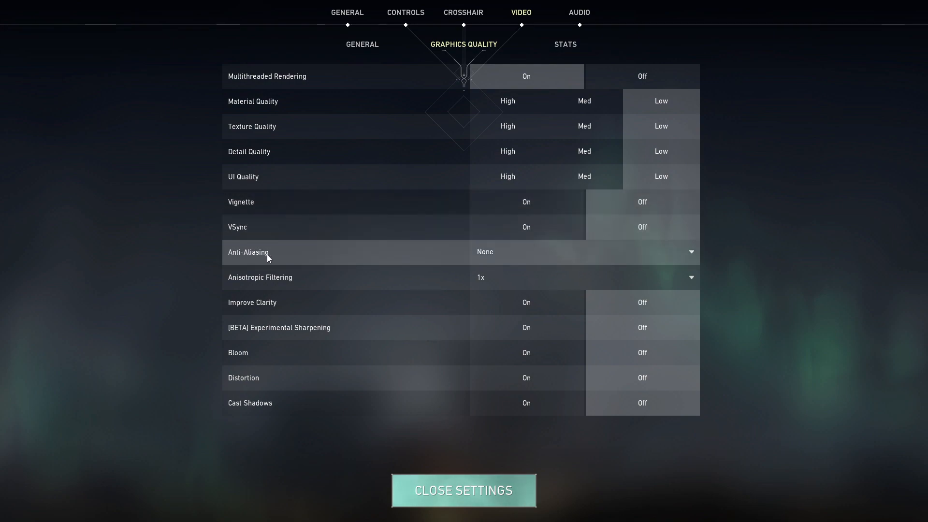
mouse_move(224, 281)
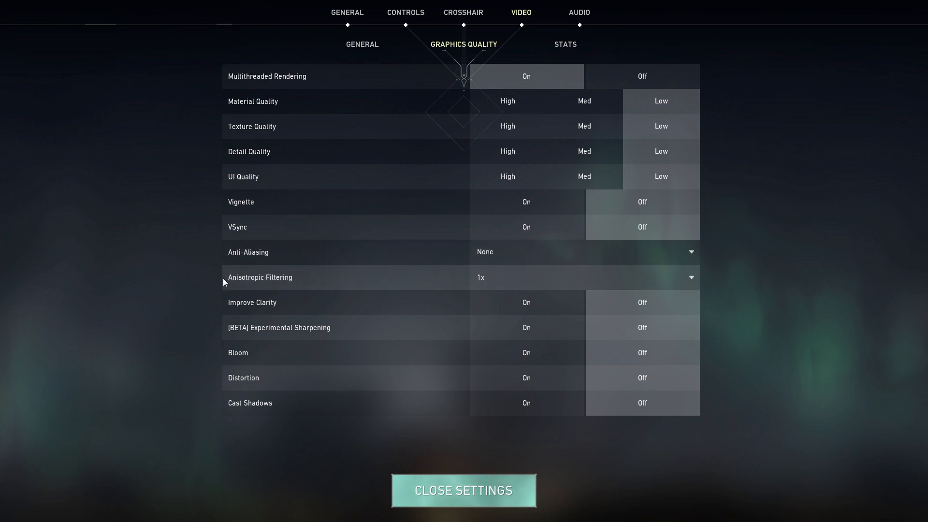
mouse_move(493, 280)
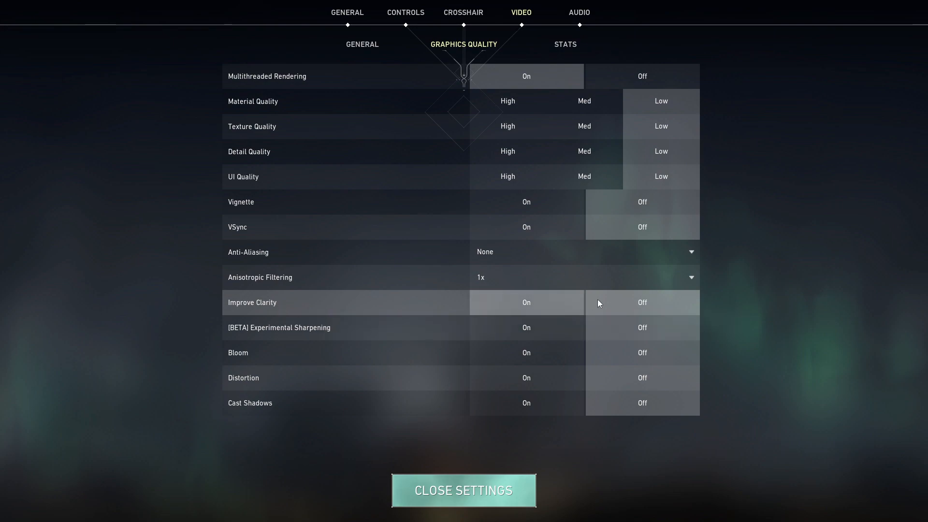
mouse_move(312, 335)
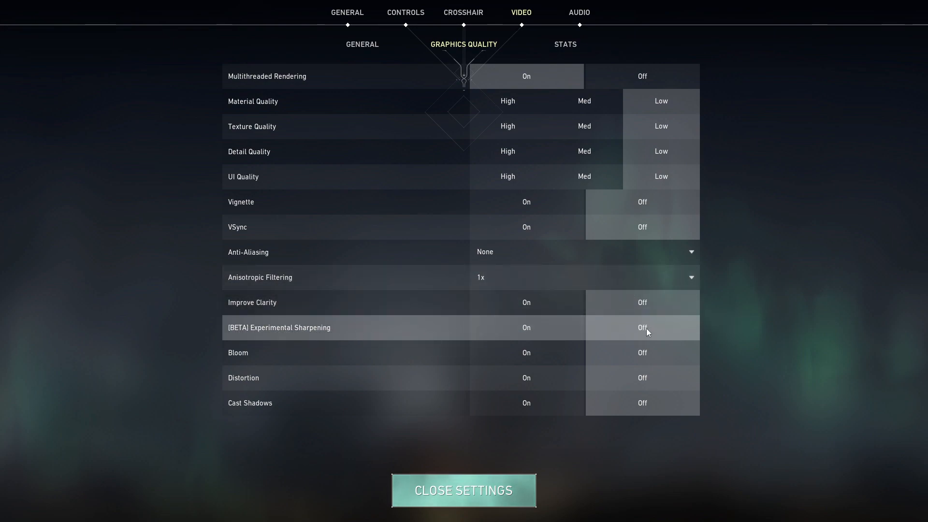
mouse_move(645, 343)
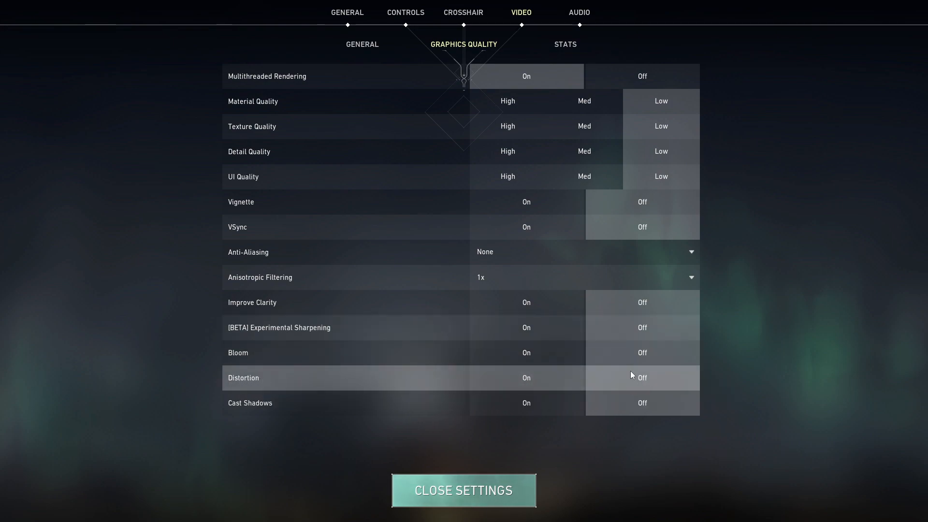
mouse_move(597, 411)
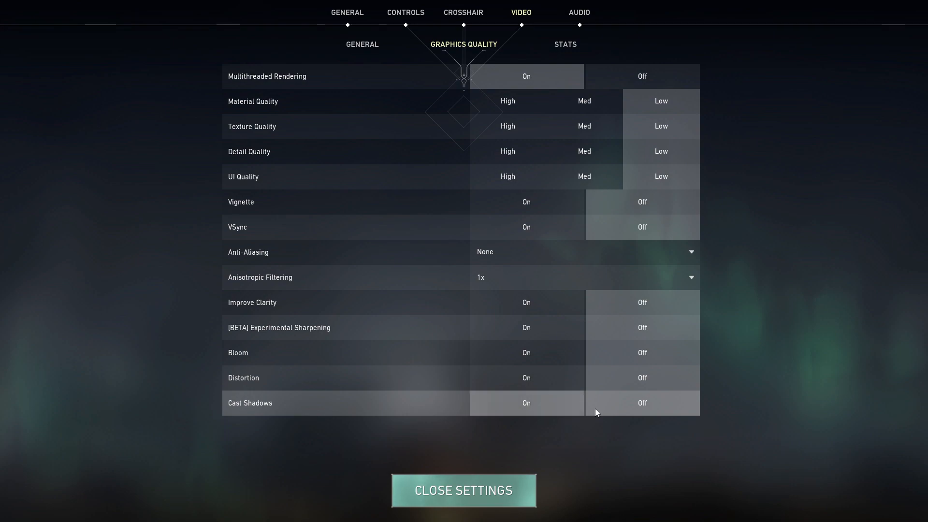
Keep Client FPS shown as text in the Stats settings and return to the match
click(564, 44)
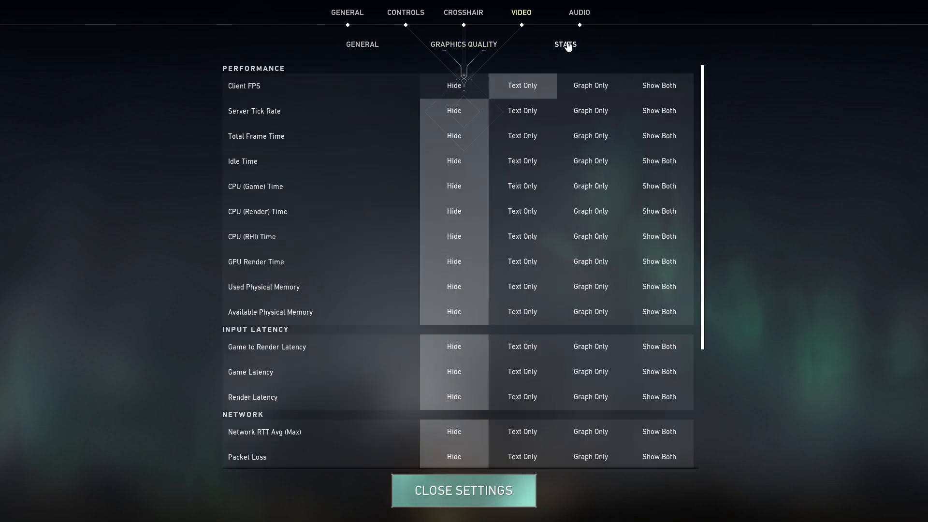
mouse_move(262, 92)
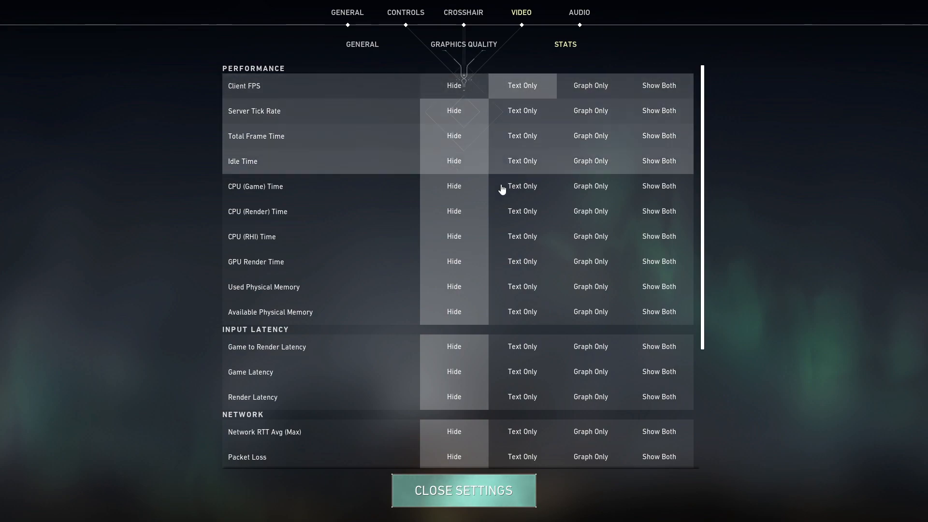
mouse_move(476, 492)
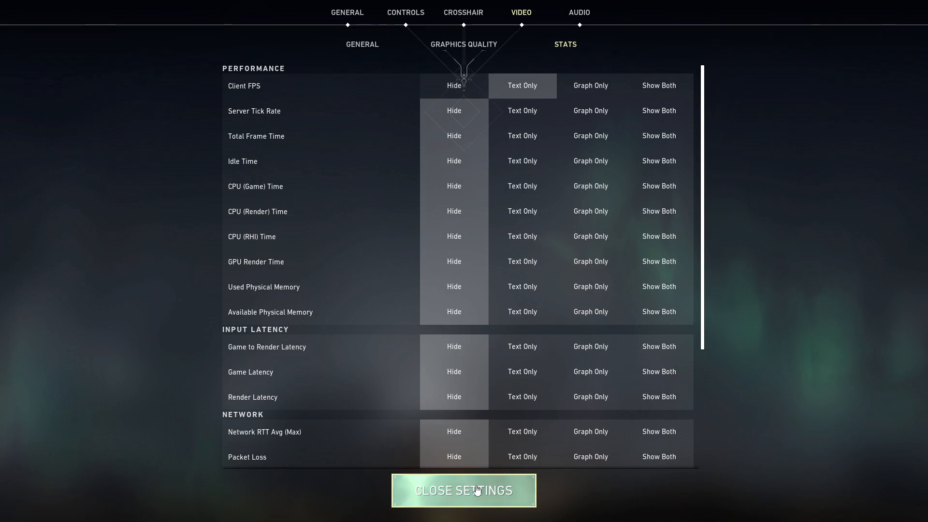
click(463, 491)
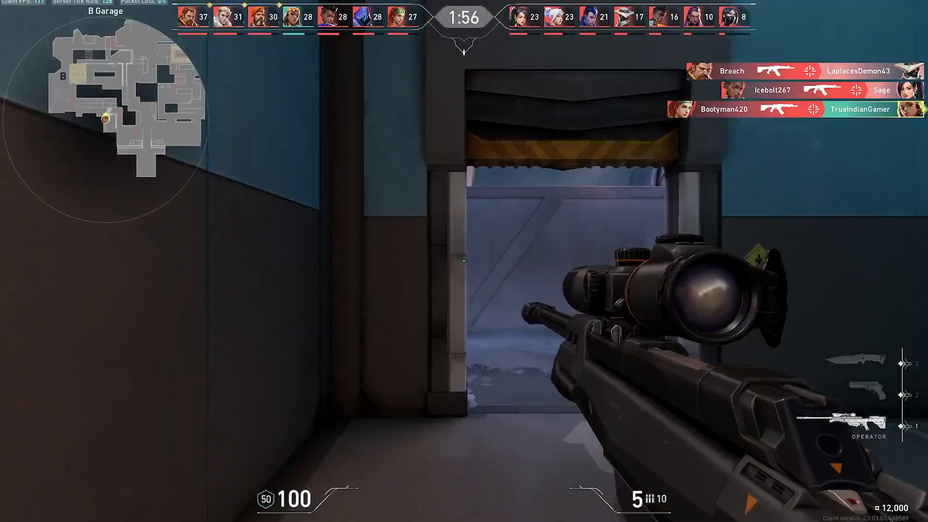